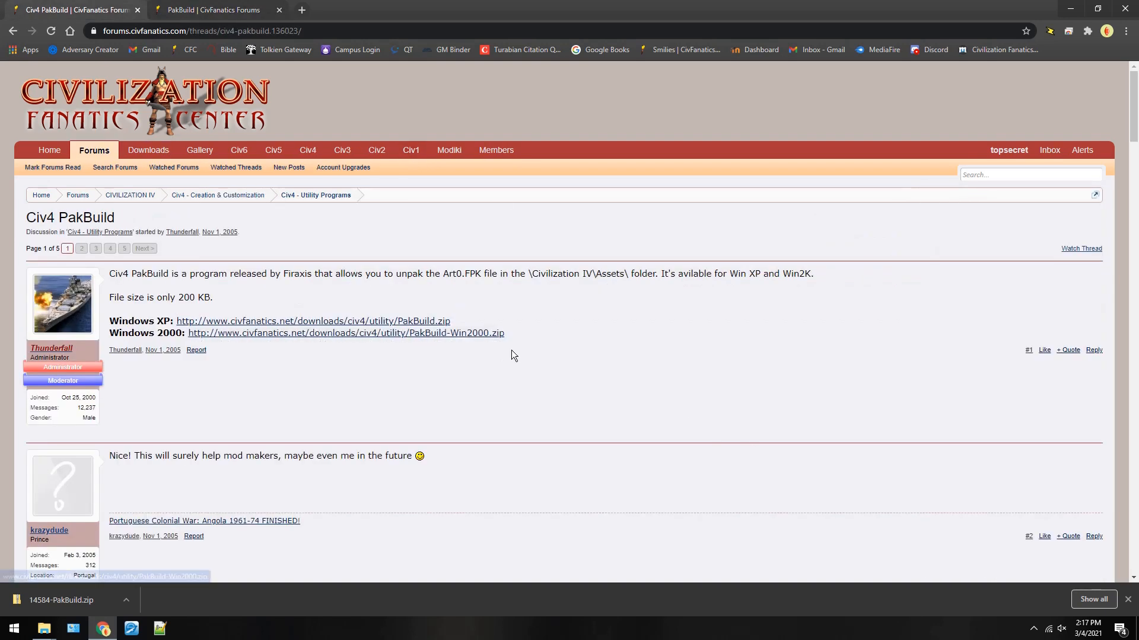
mouse_move(637, 356)
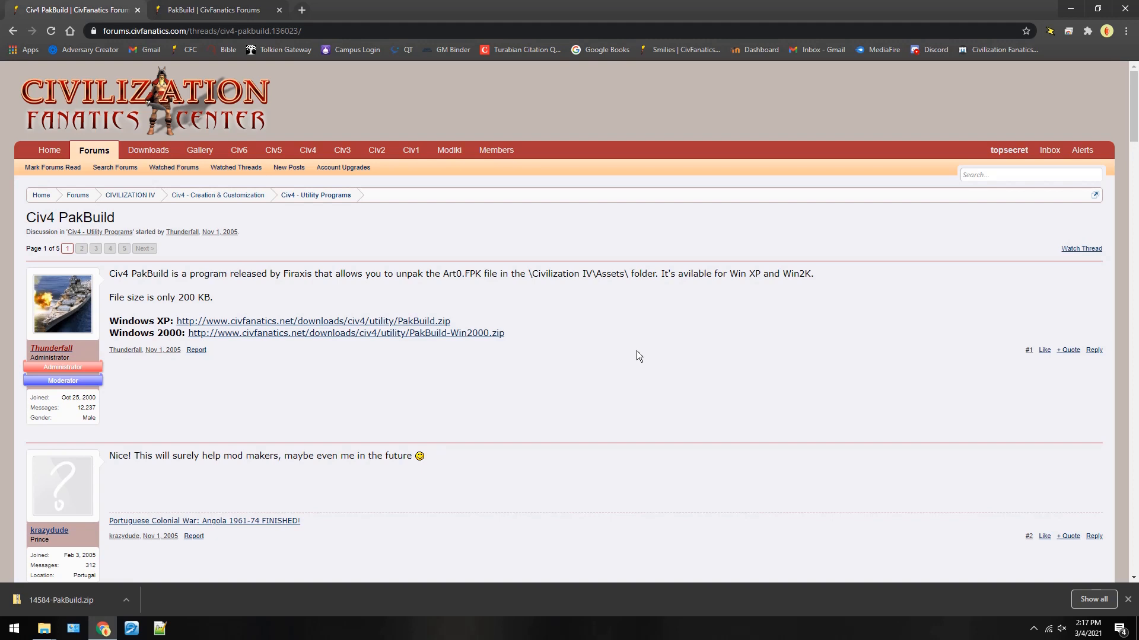
mouse_move(566, 327)
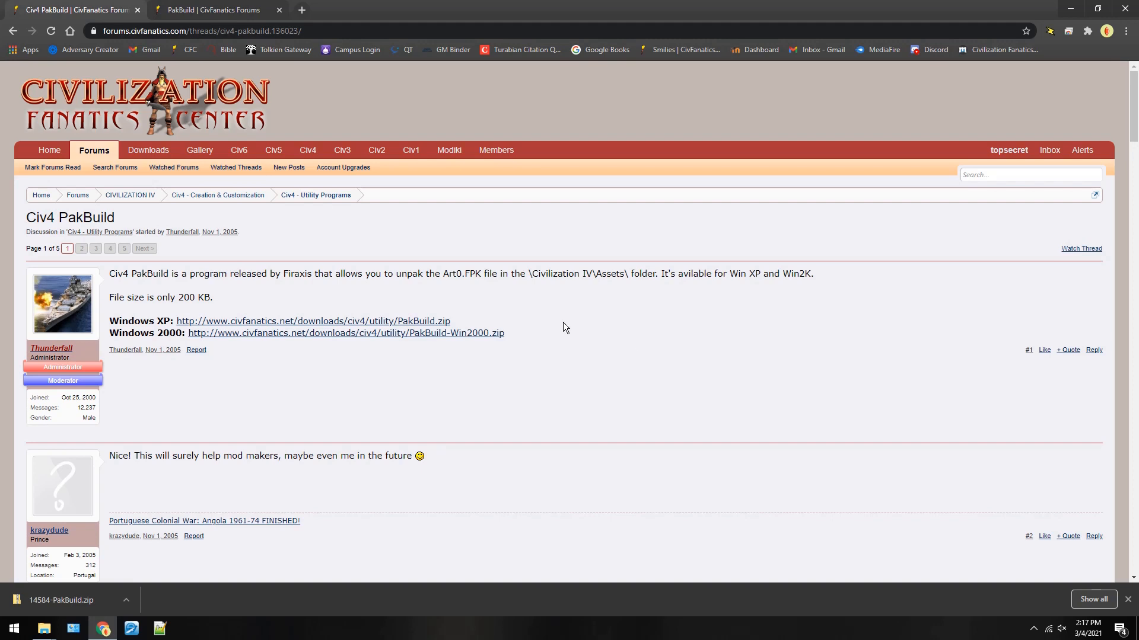
Switch Chrome to the PakBuild resource page on CivFanatics Forums.
left_click(223, 9)
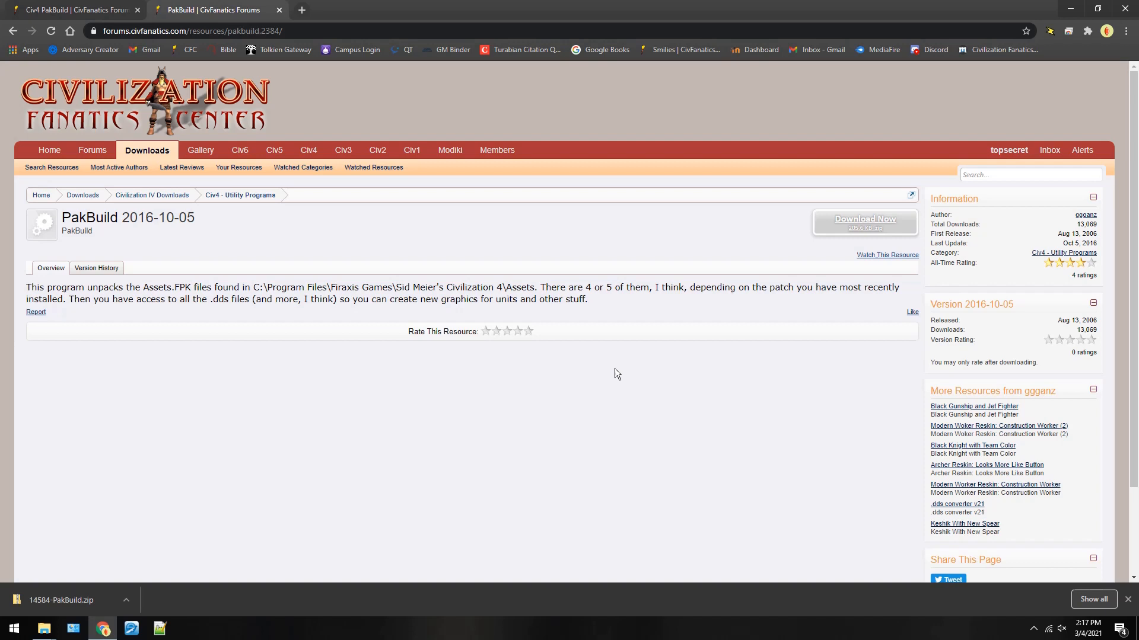
mouse_move(53, 584)
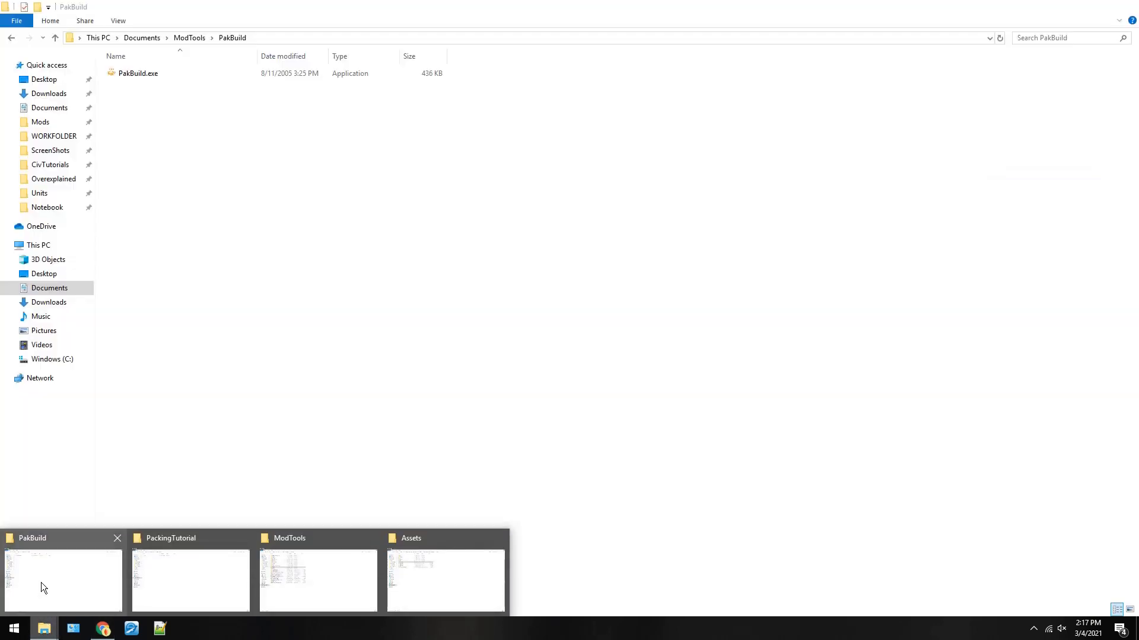
Launch PakBuild.exe from its ModTools folder and show the PAK menu commands.
left_click(136, 74)
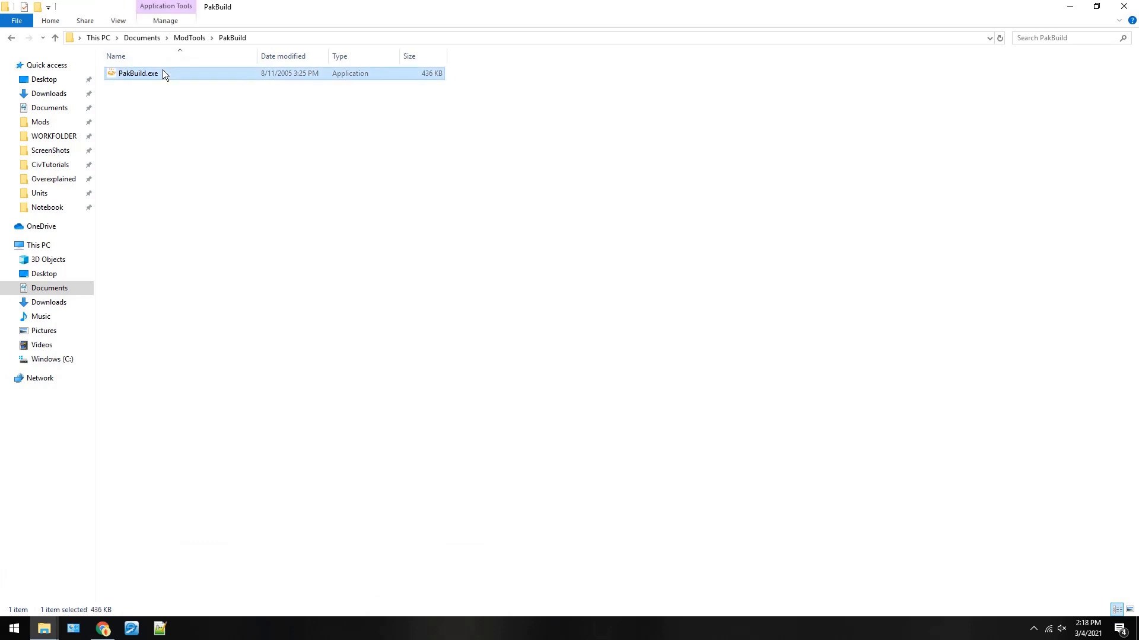
double_click(135, 74)
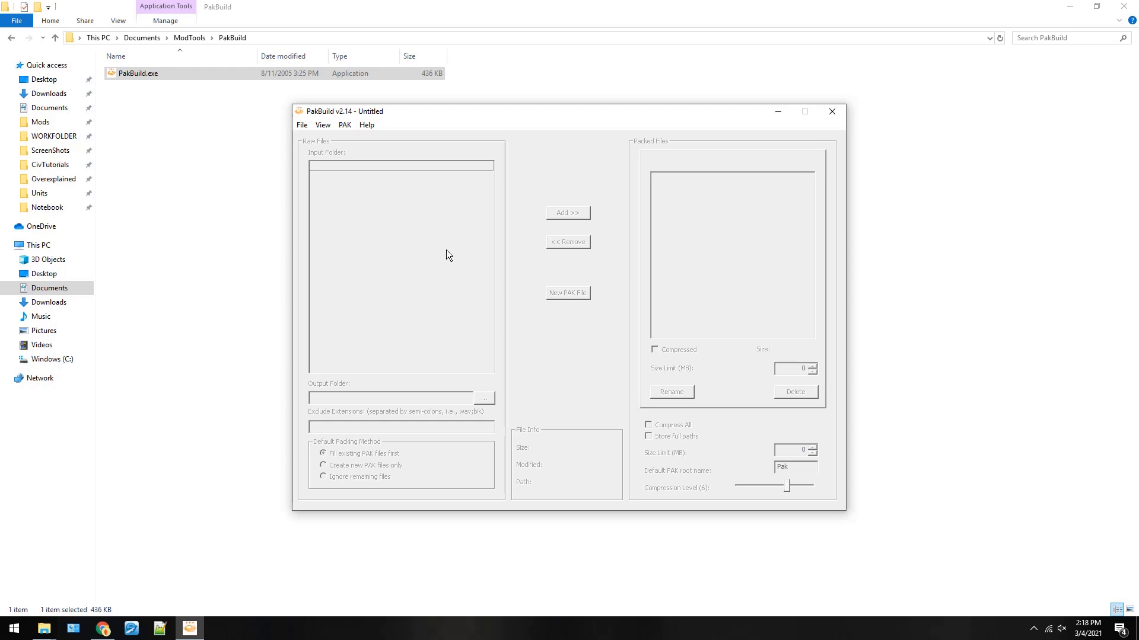
mouse_move(364, 157)
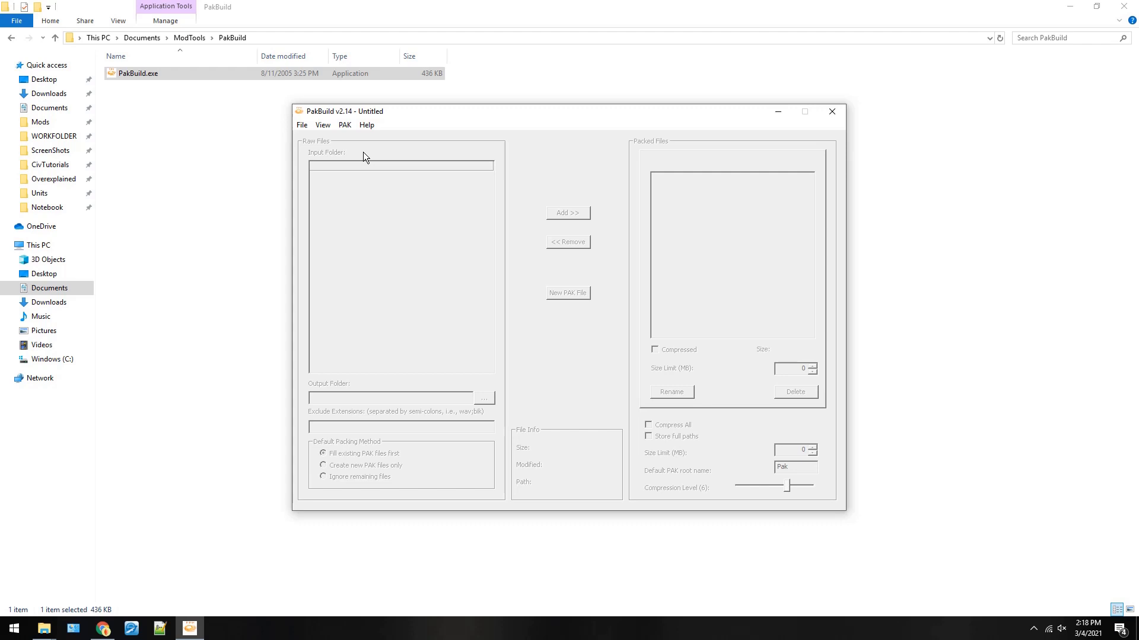
mouse_move(343, 160)
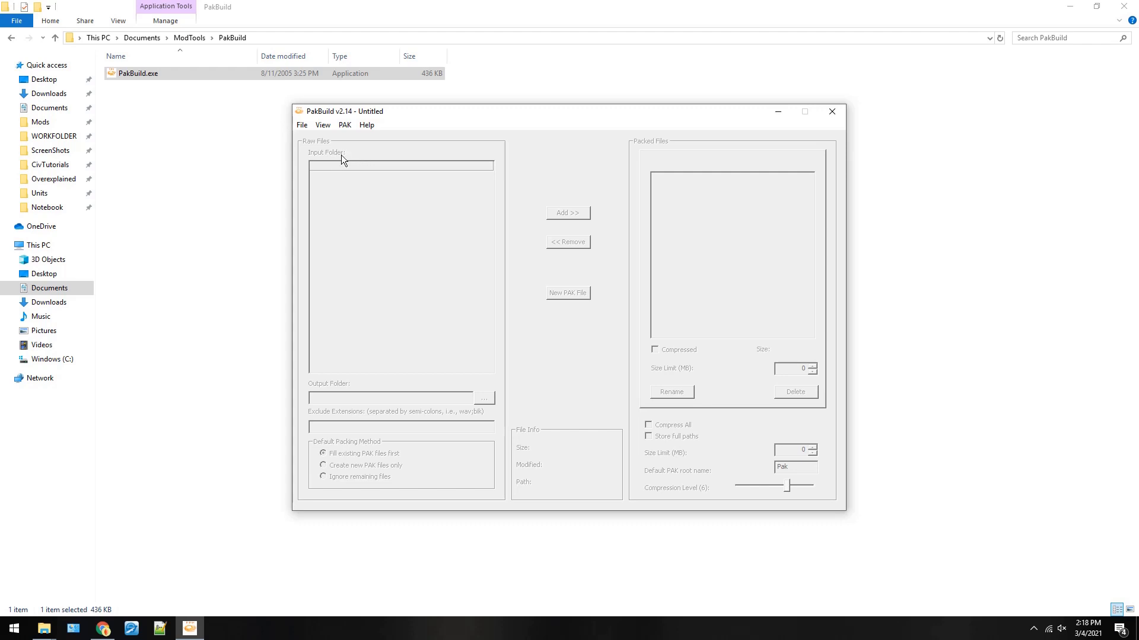
mouse_move(353, 148)
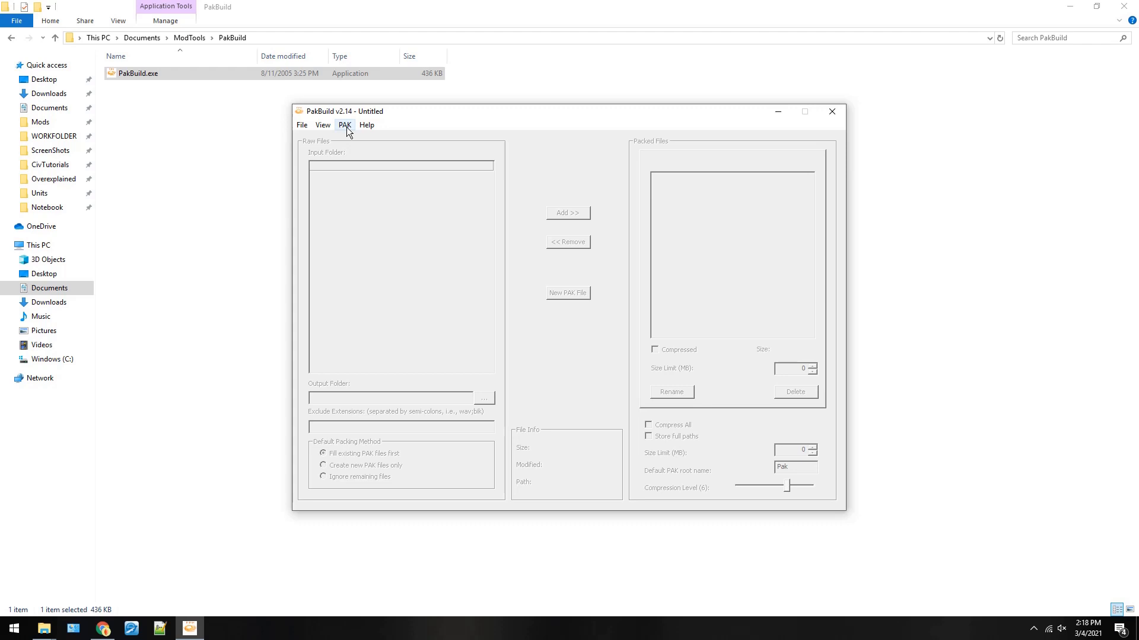
left_click(344, 124)
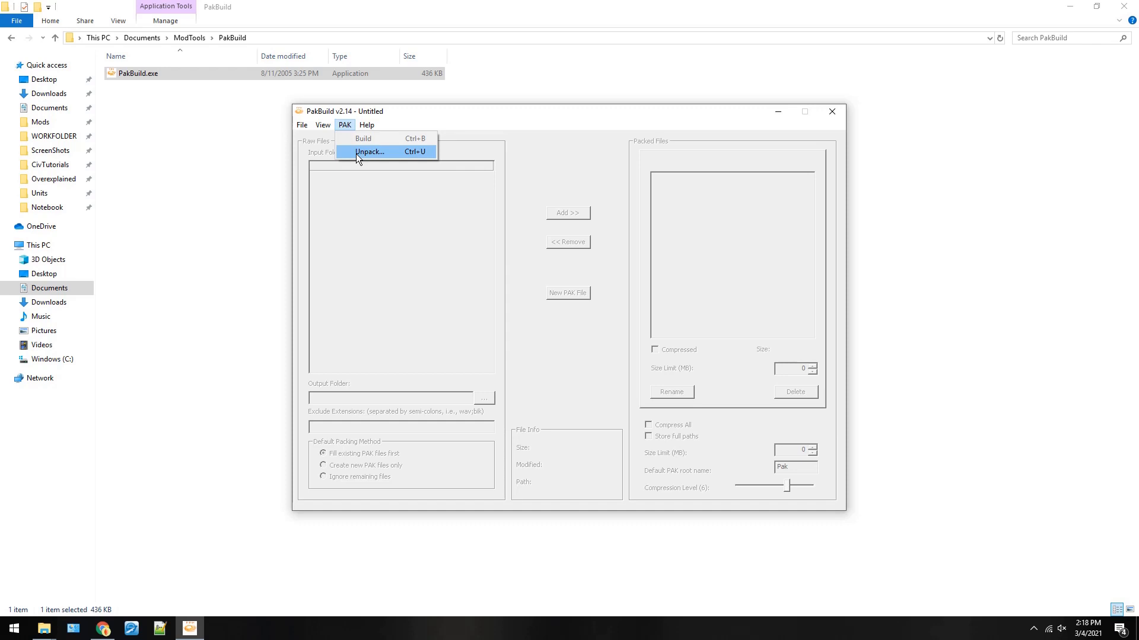
Start Unpack and browse from JamesRome1.3 up to the Windows (C:) drive root.
left_click(370, 151)
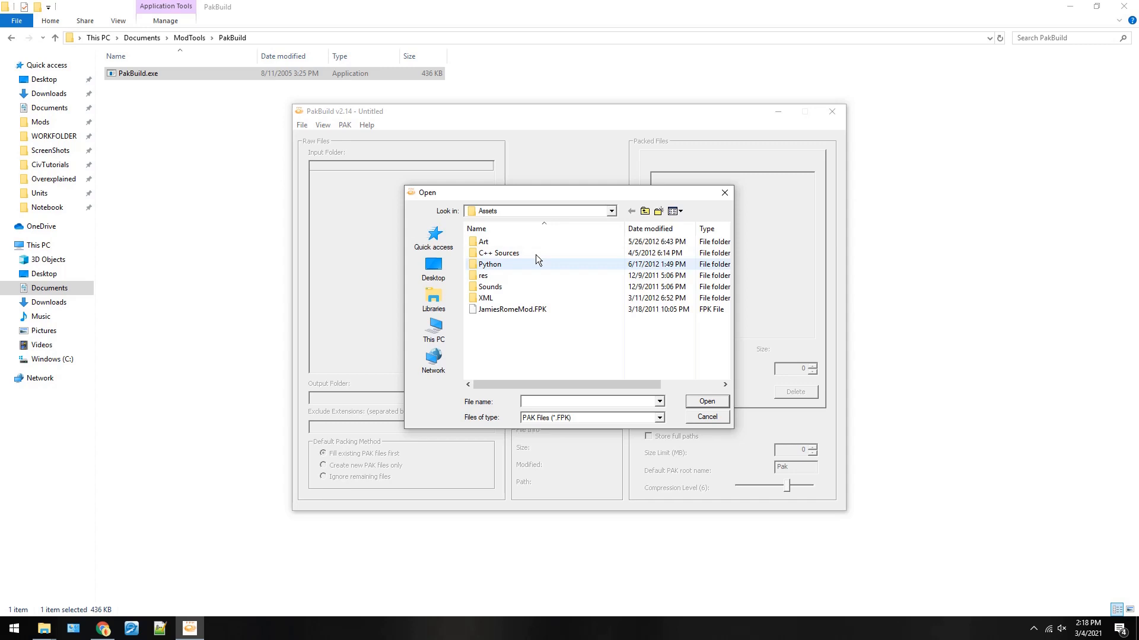
left_click(512, 308)
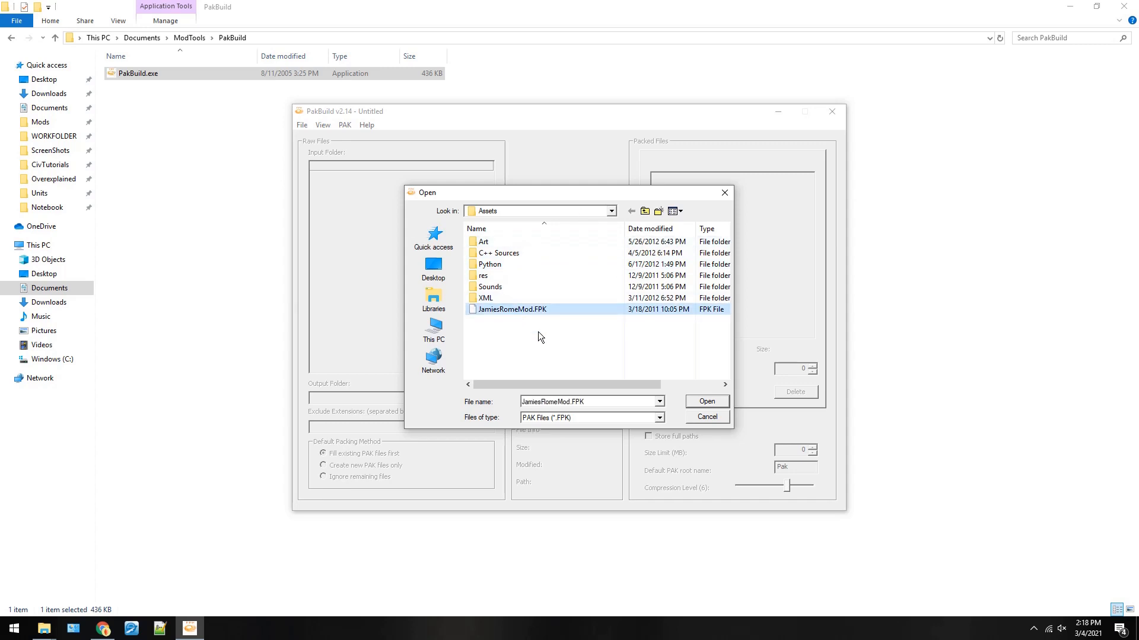
left_click(646, 211)
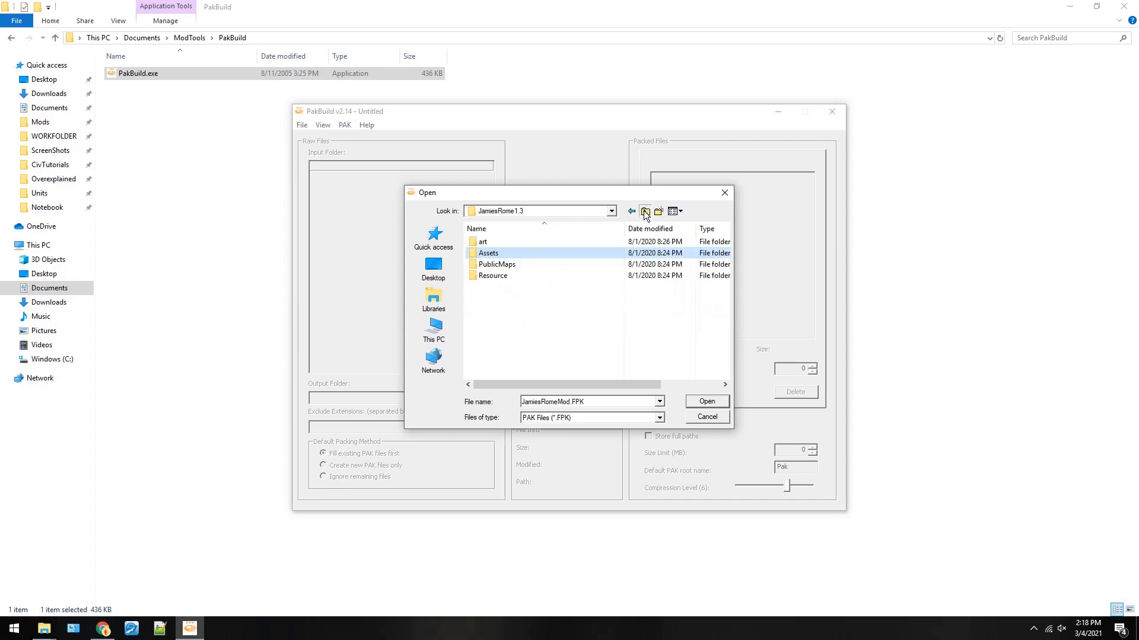
left_click(645, 211)
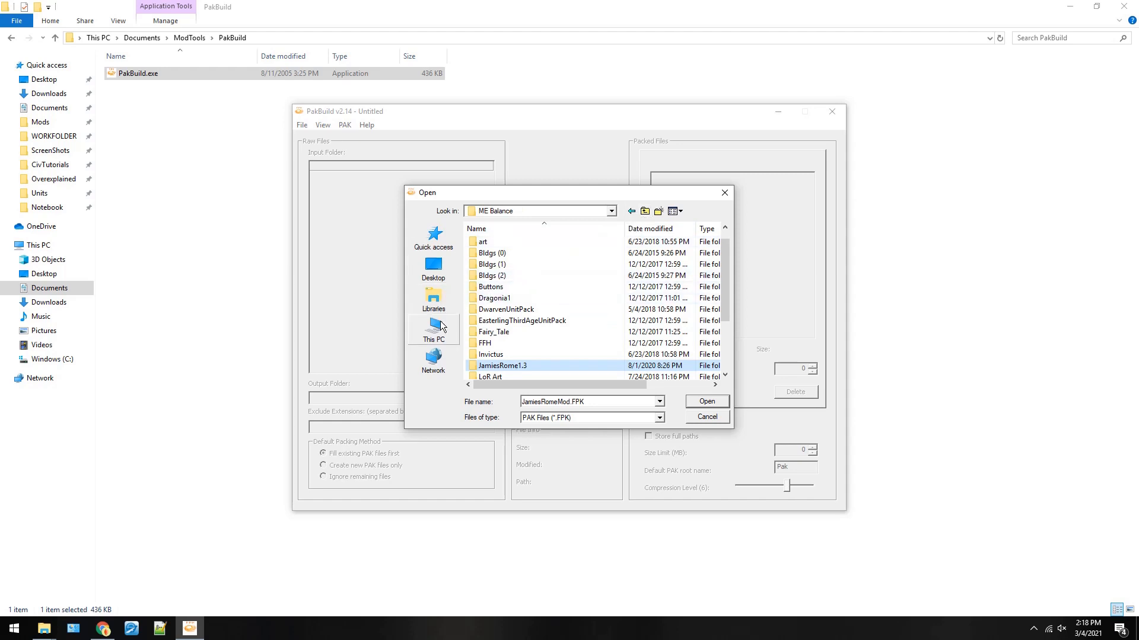
left_click(433, 330)
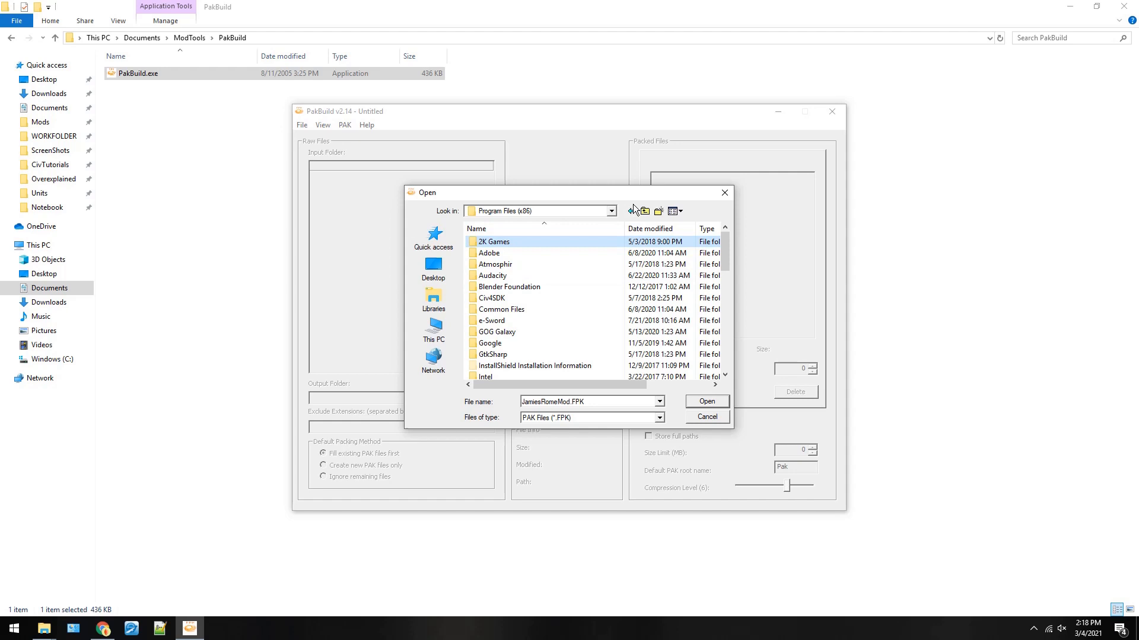
left_click(645, 211)
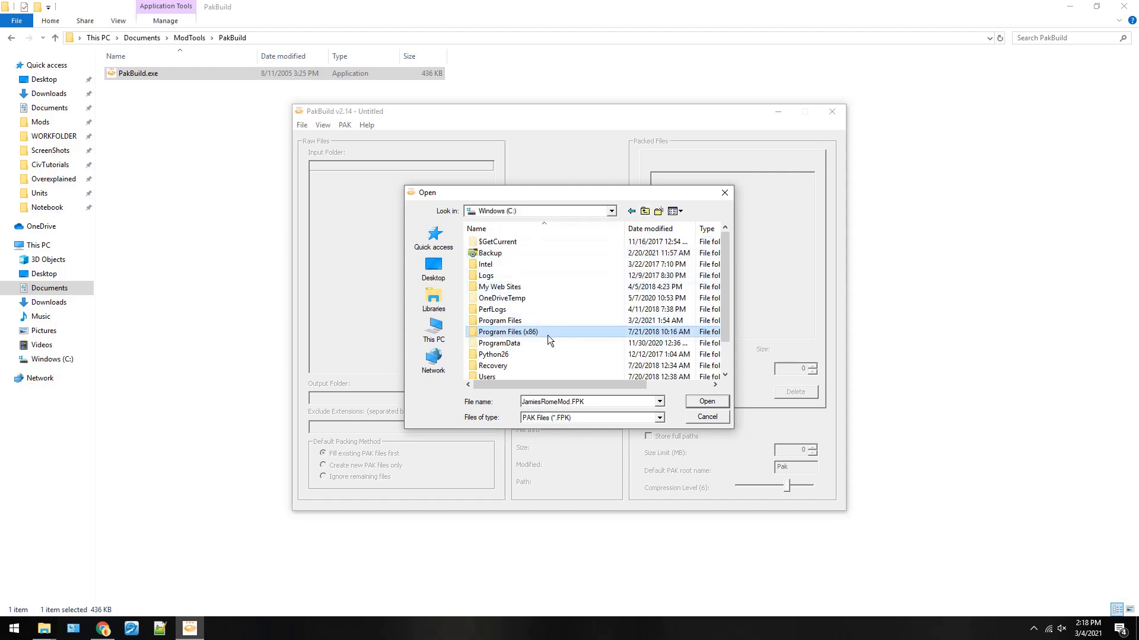
Select Assets0.fpk in Program Files (x86) > 2K Games > Civilization 4 Complete > Assets.
double_click(507, 332)
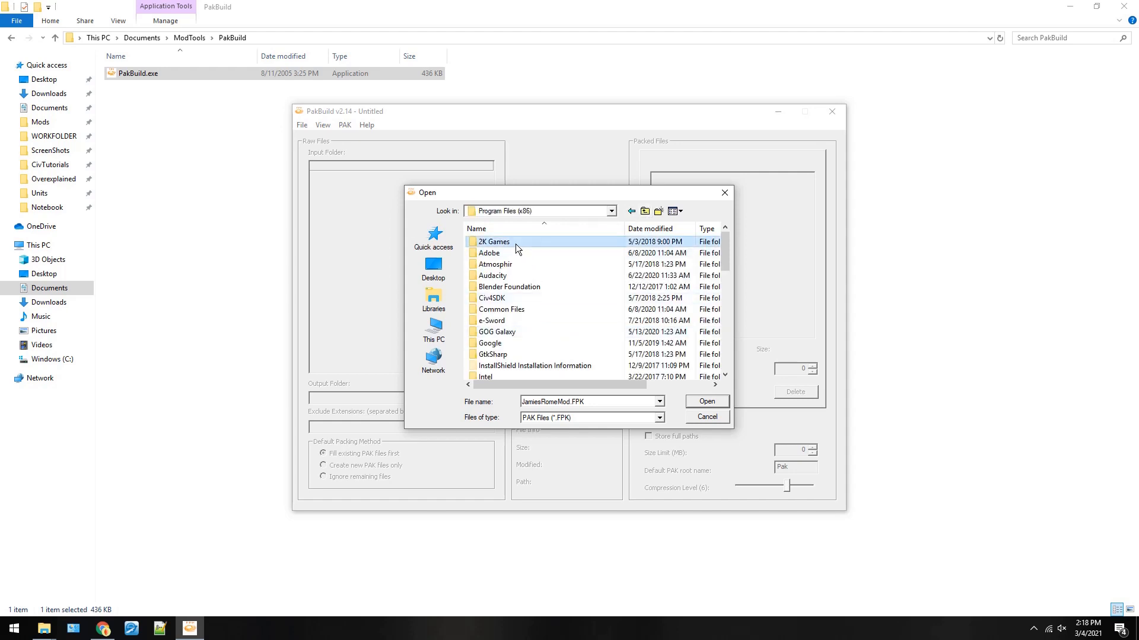
double_click(494, 242)
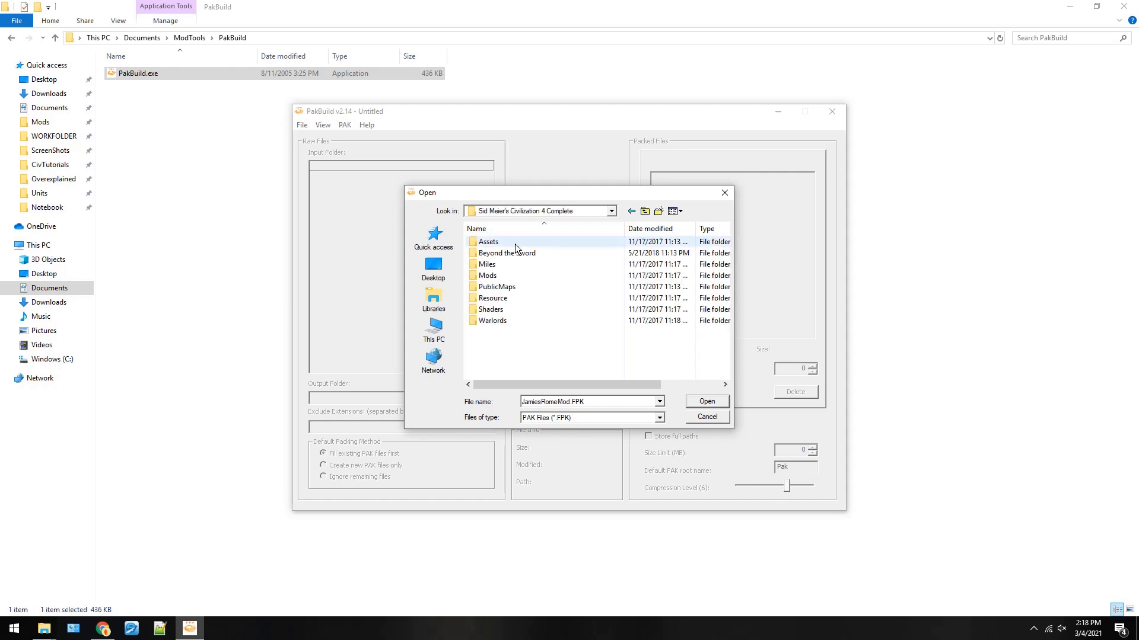
double_click(489, 242)
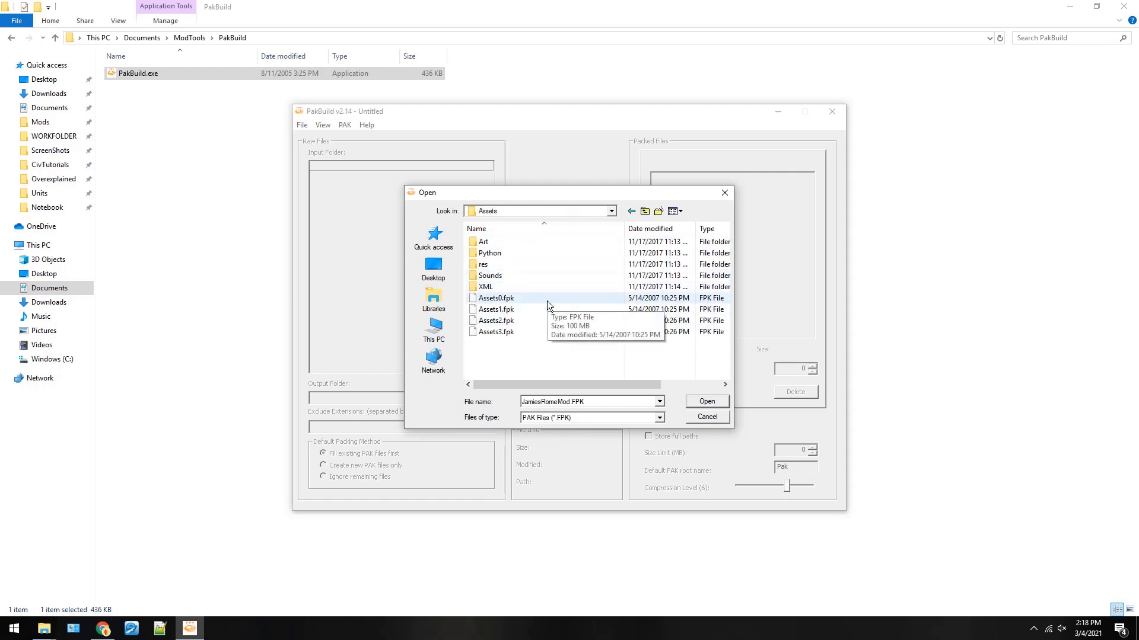
left_click(494, 298)
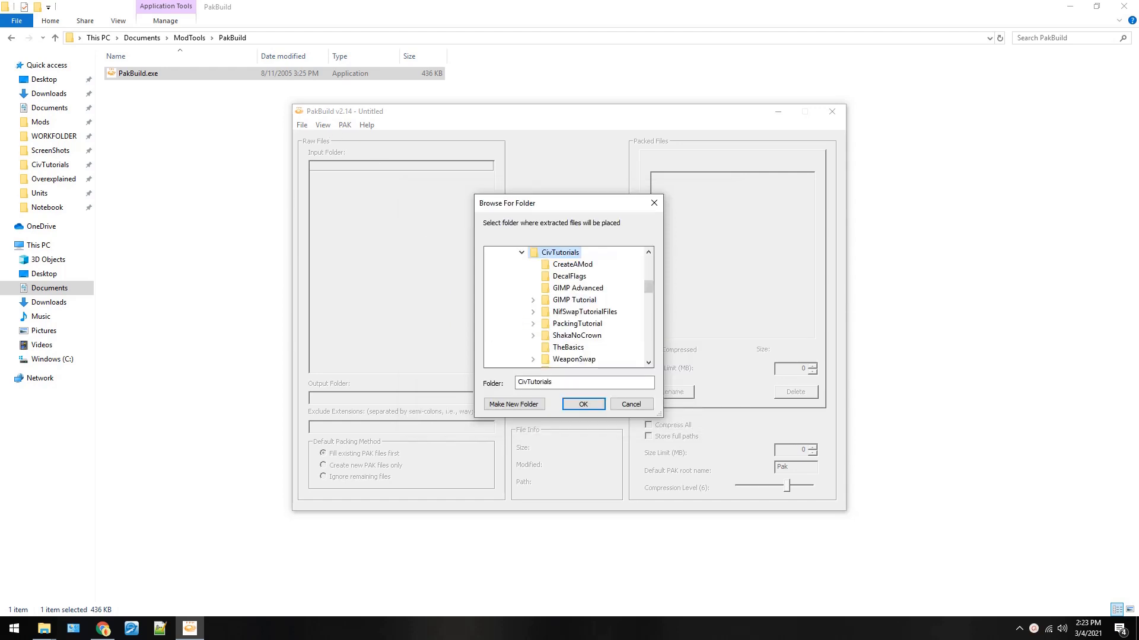
Choose CivTutorials\PackingTutorial as the extraction destination and confirm.
scroll("down", 3)
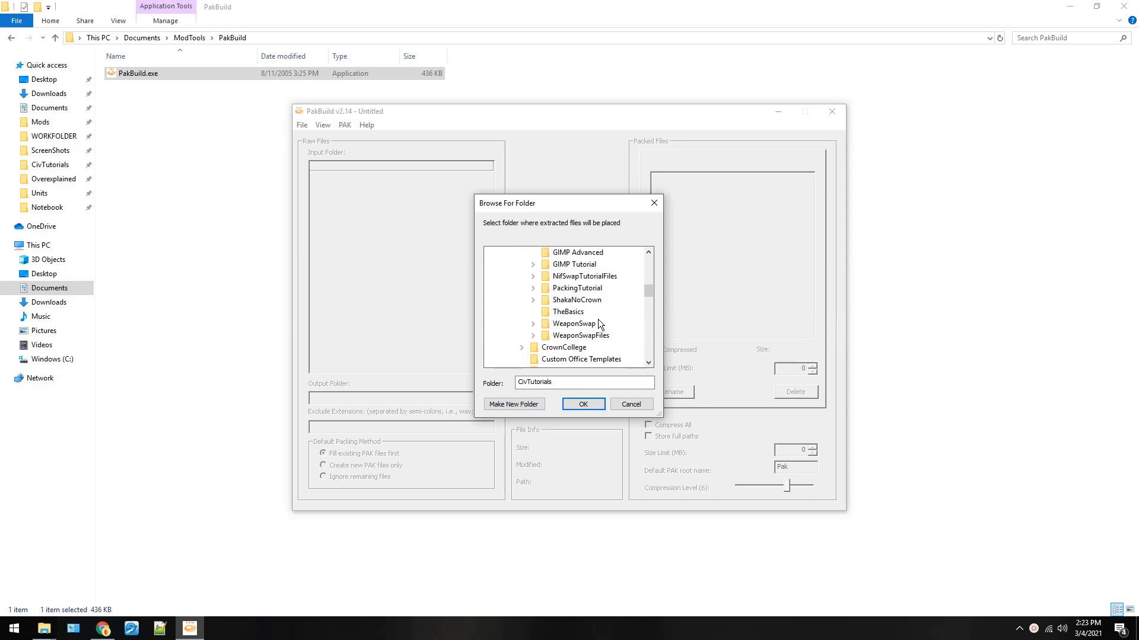
mouse_move(617, 339)
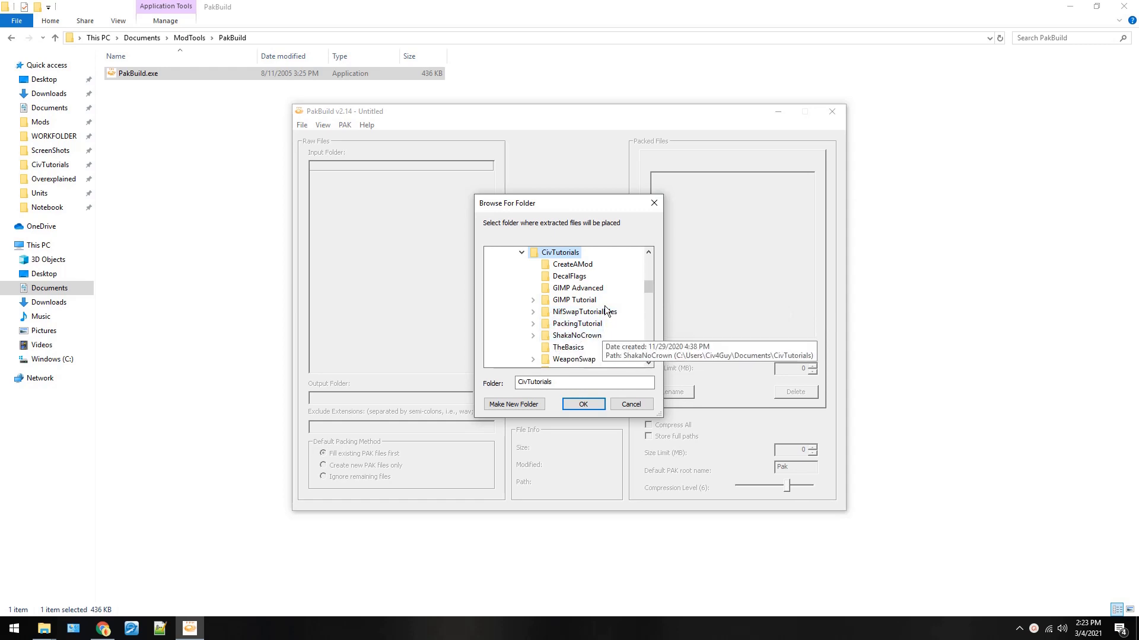
mouse_move(603, 282)
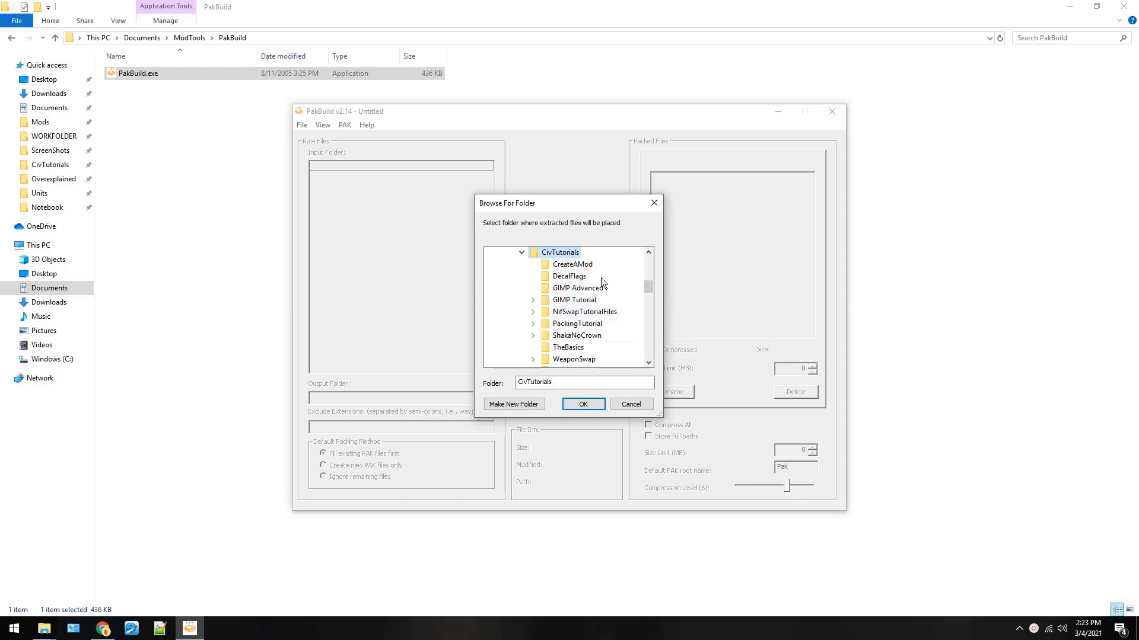
scroll("down", 3)
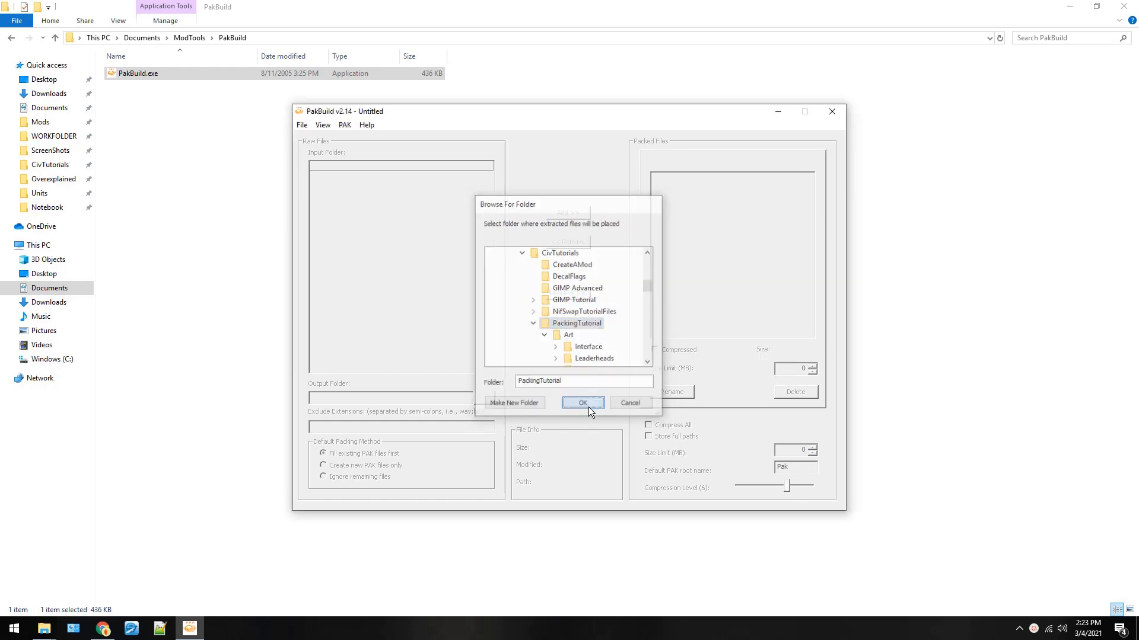
left_click(584, 403)
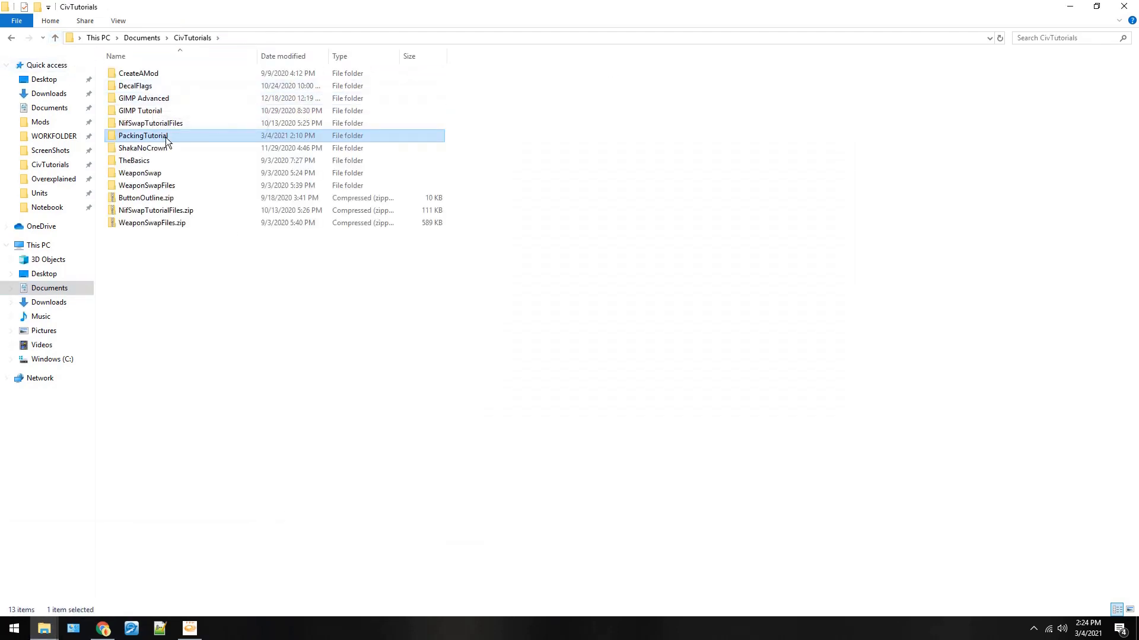
Browse PackingTutorial's extracted Art folder, looking into the effects and shared subfolders.
double_click(143, 135)
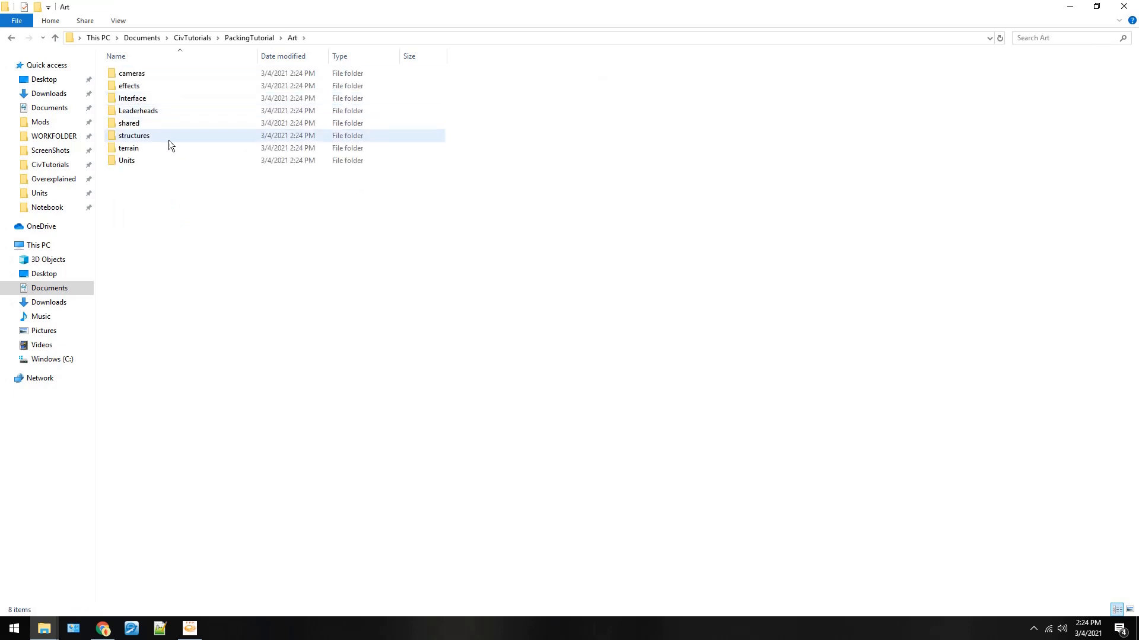
double_click(129, 85)
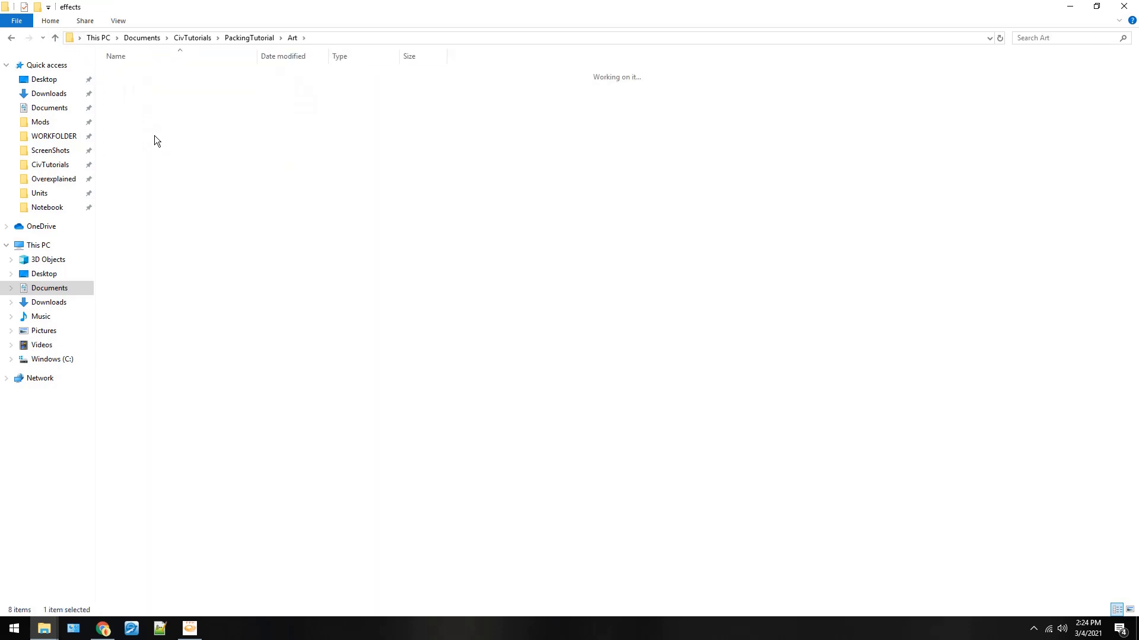
left_click(55, 37)
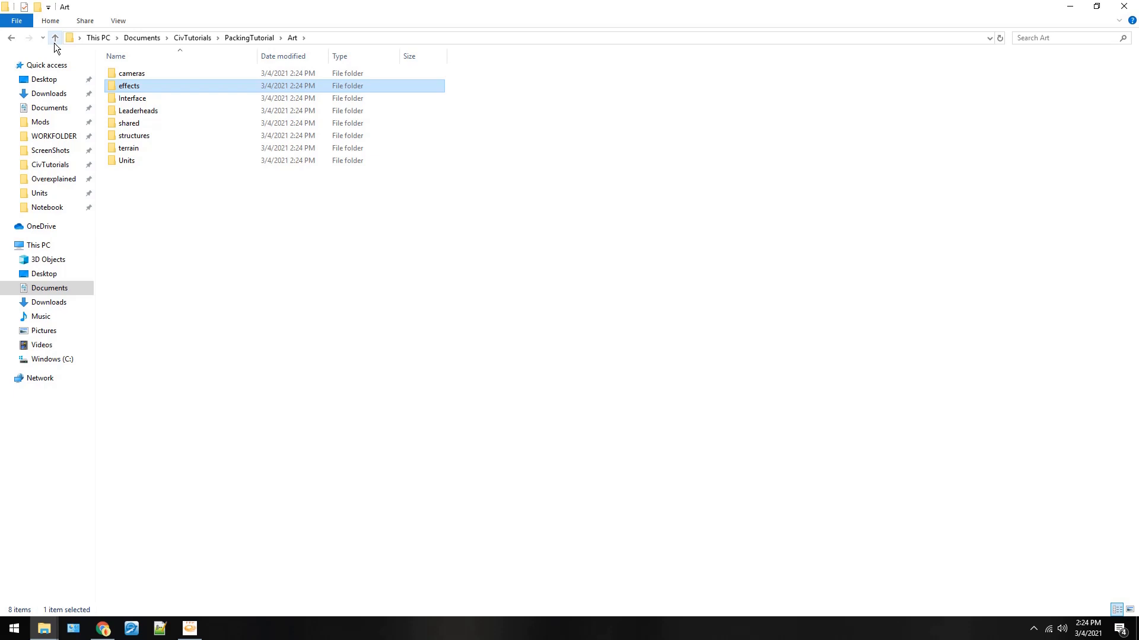
left_click(56, 37)
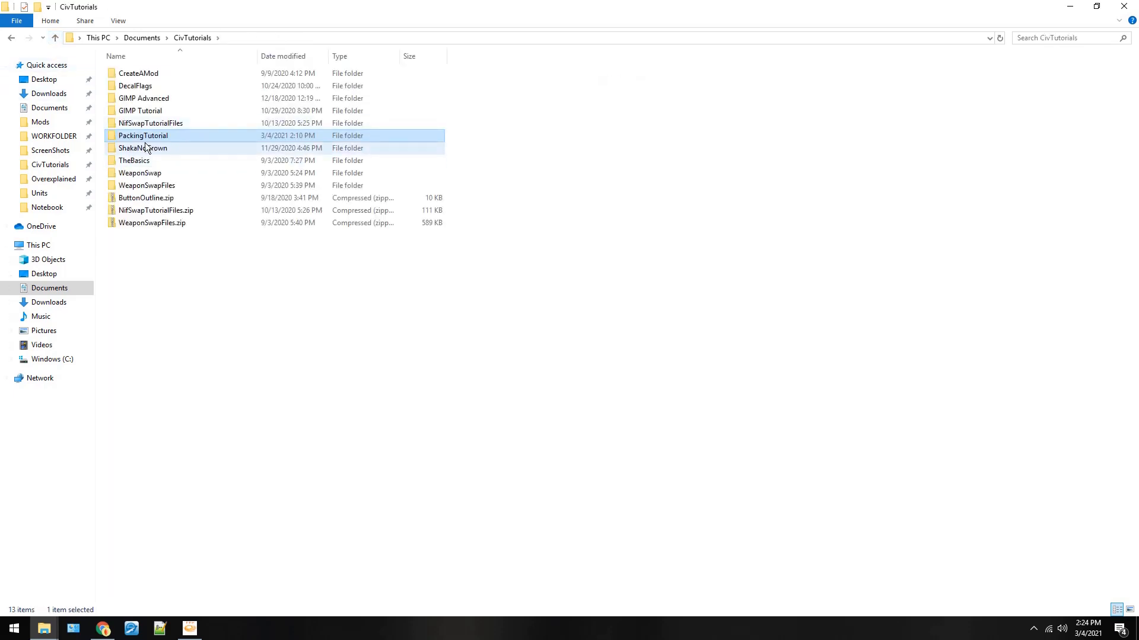
double_click(142, 135)
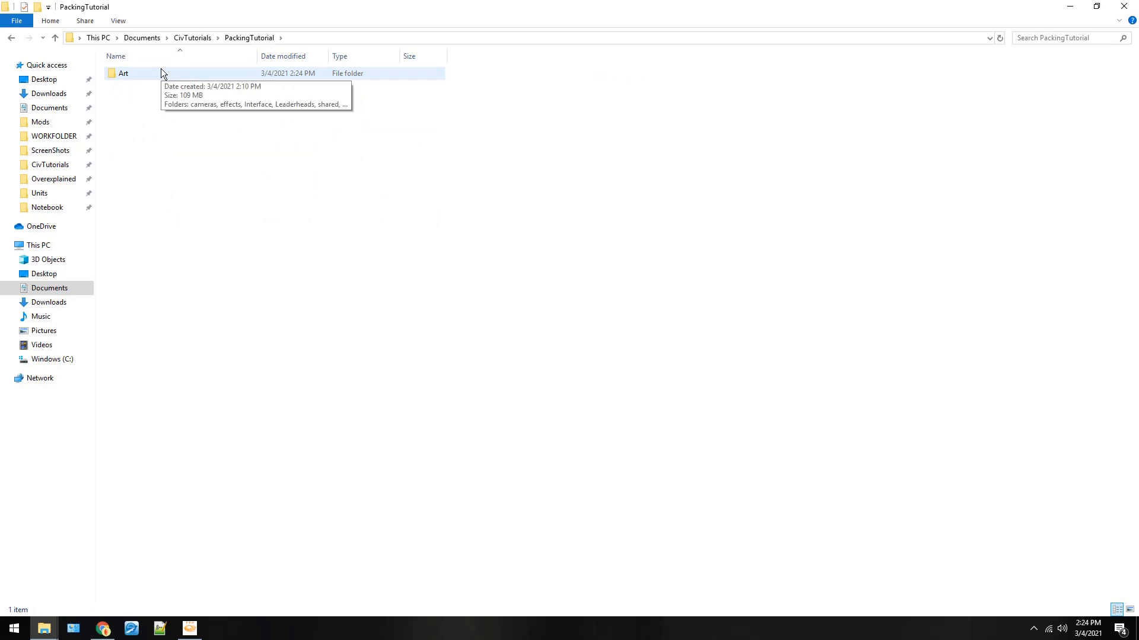
double_click(122, 73)
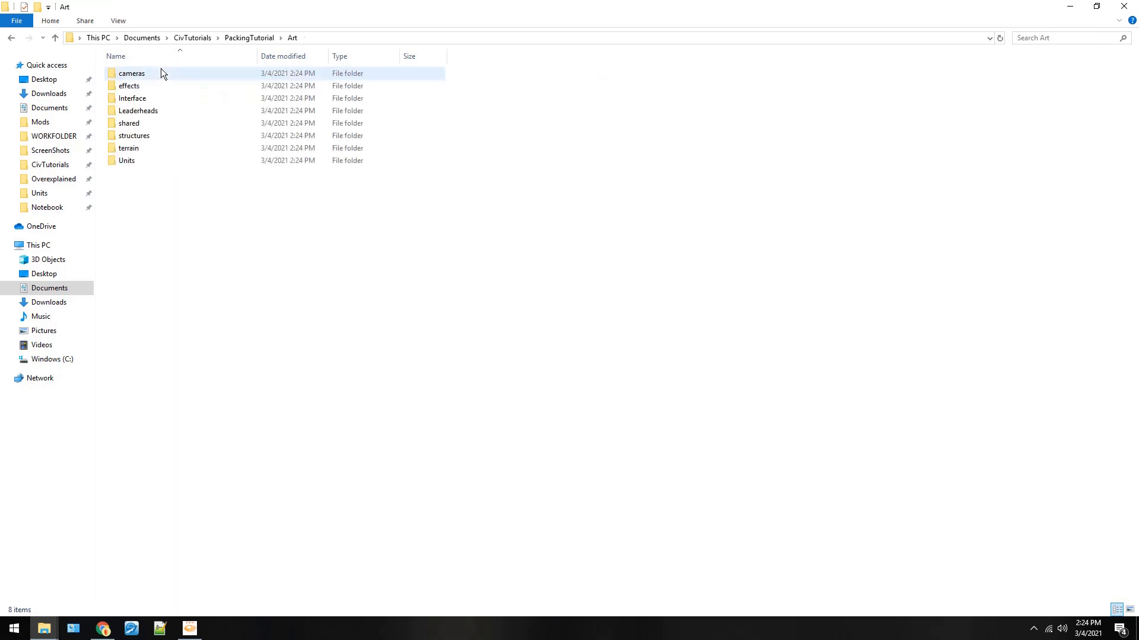
mouse_move(149, 166)
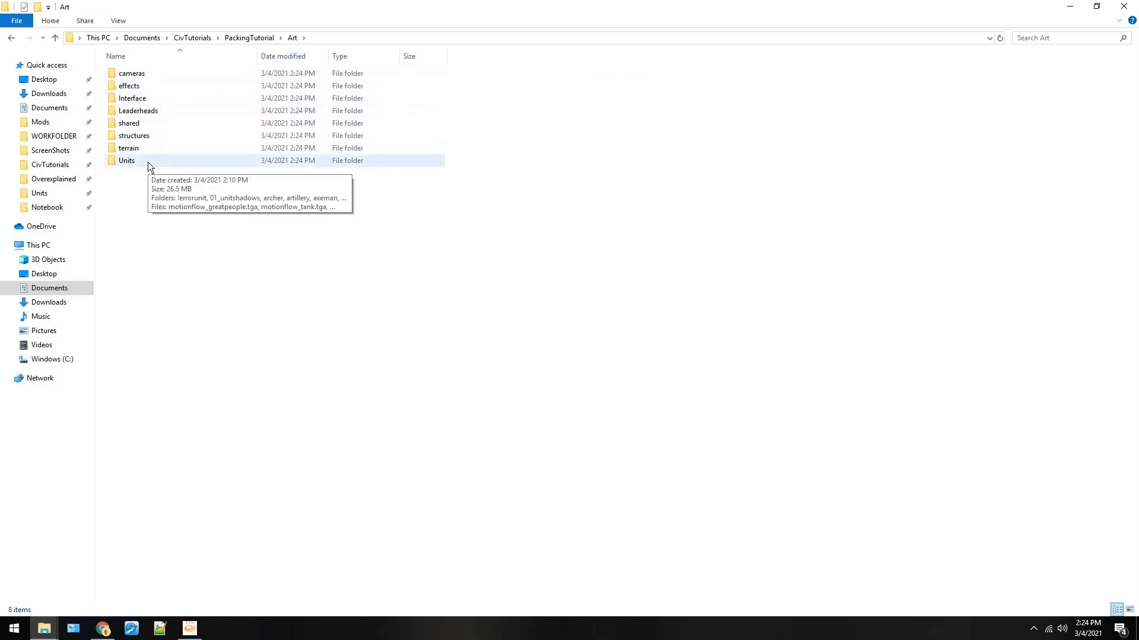
double_click(131, 122)
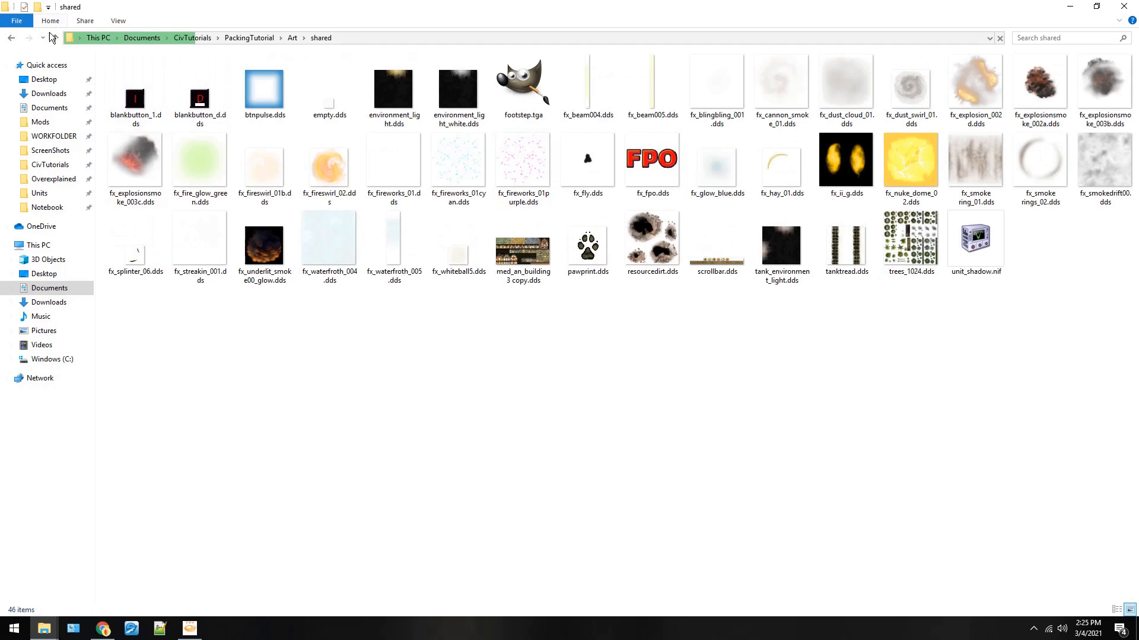
left_click(292, 37)
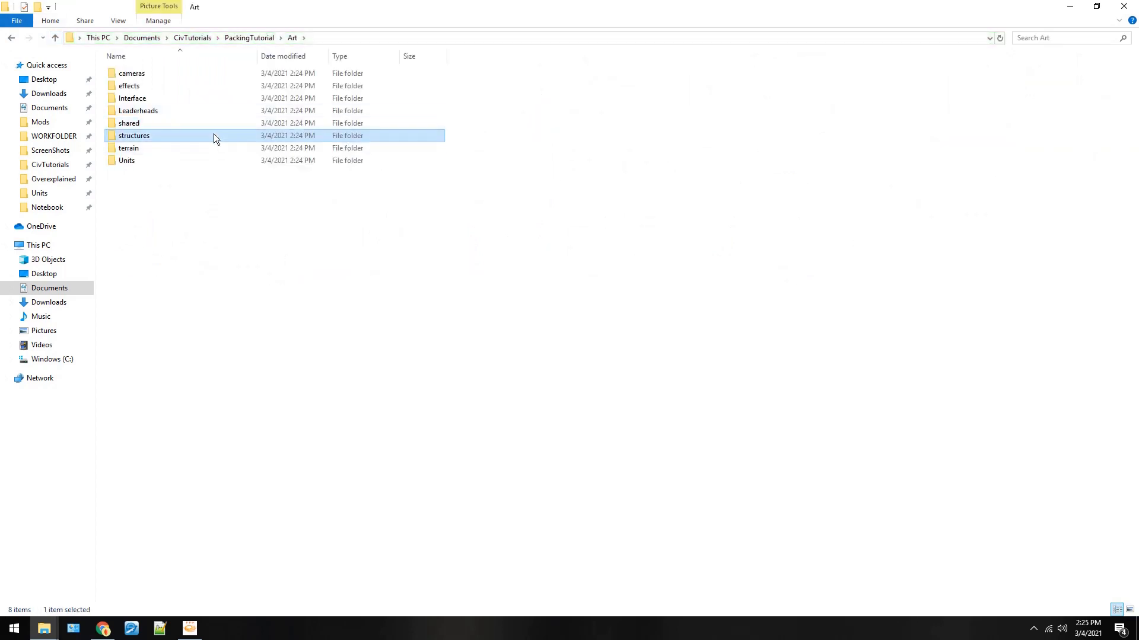
Inspect airport_shadow.dds under structures > buildings > airport, then return to the Art folder.
double_click(133, 135)
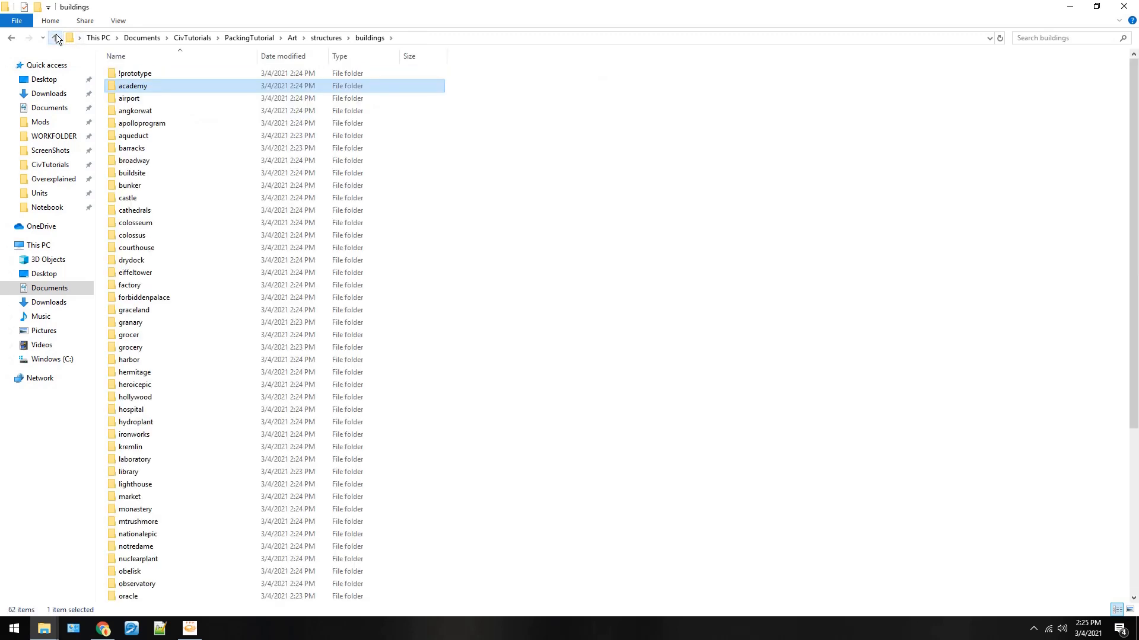
double_click(129, 97)
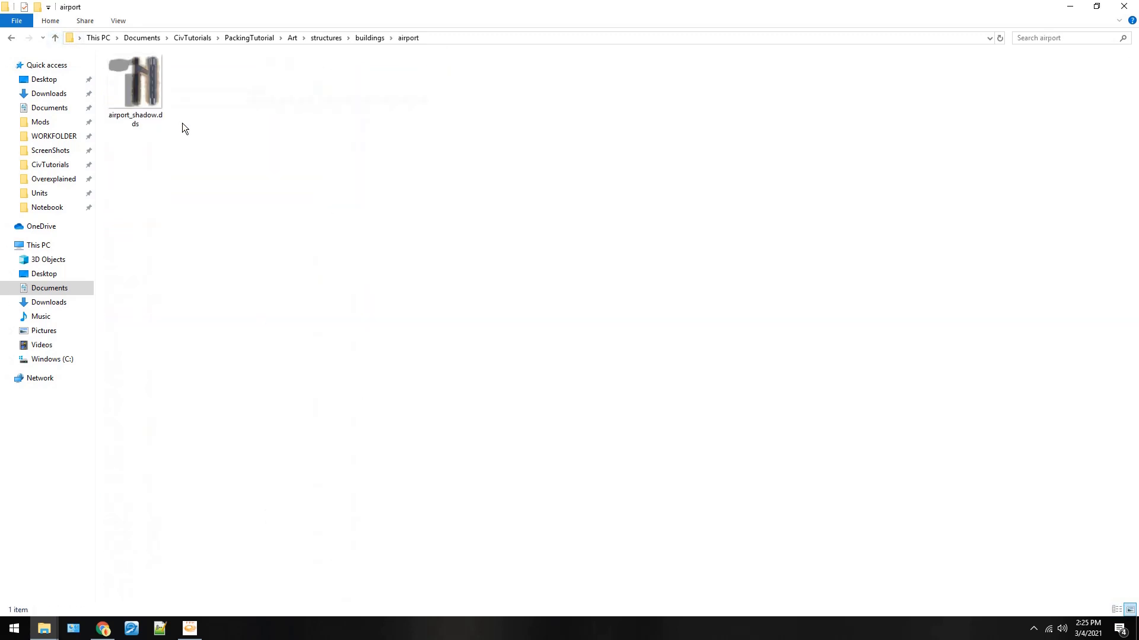
left_click(136, 83)
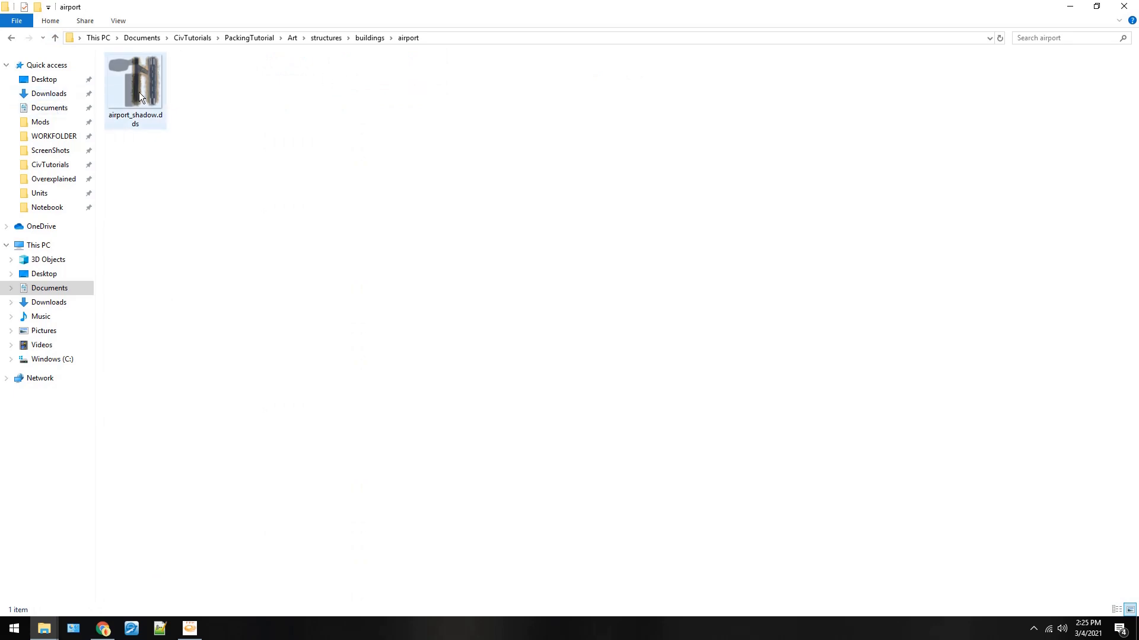
mouse_move(140, 95)
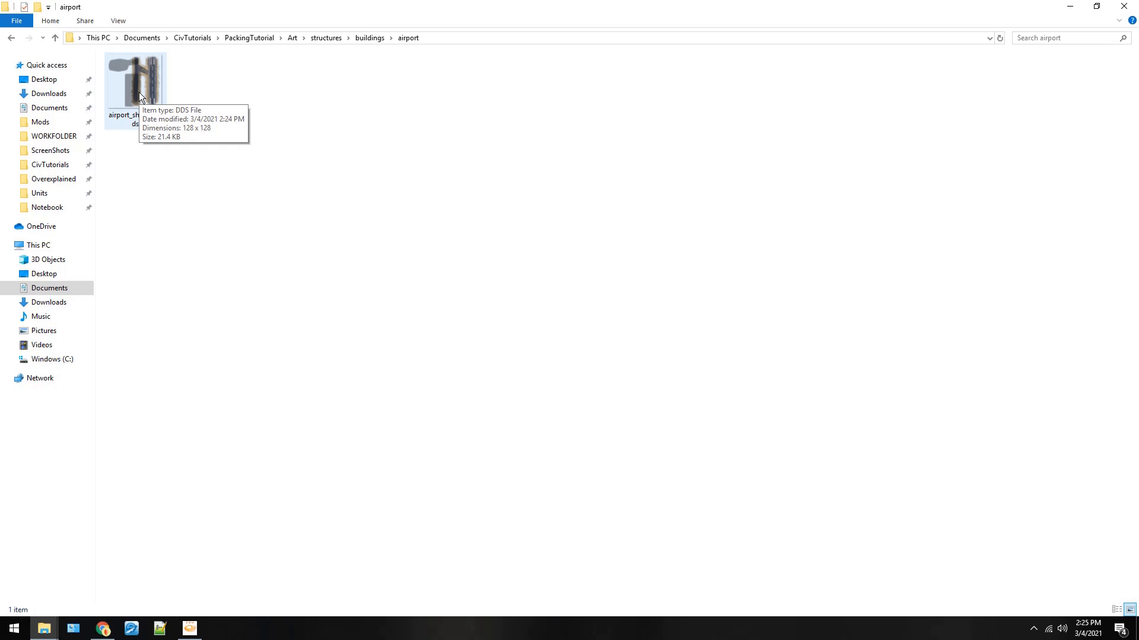
mouse_move(60, 38)
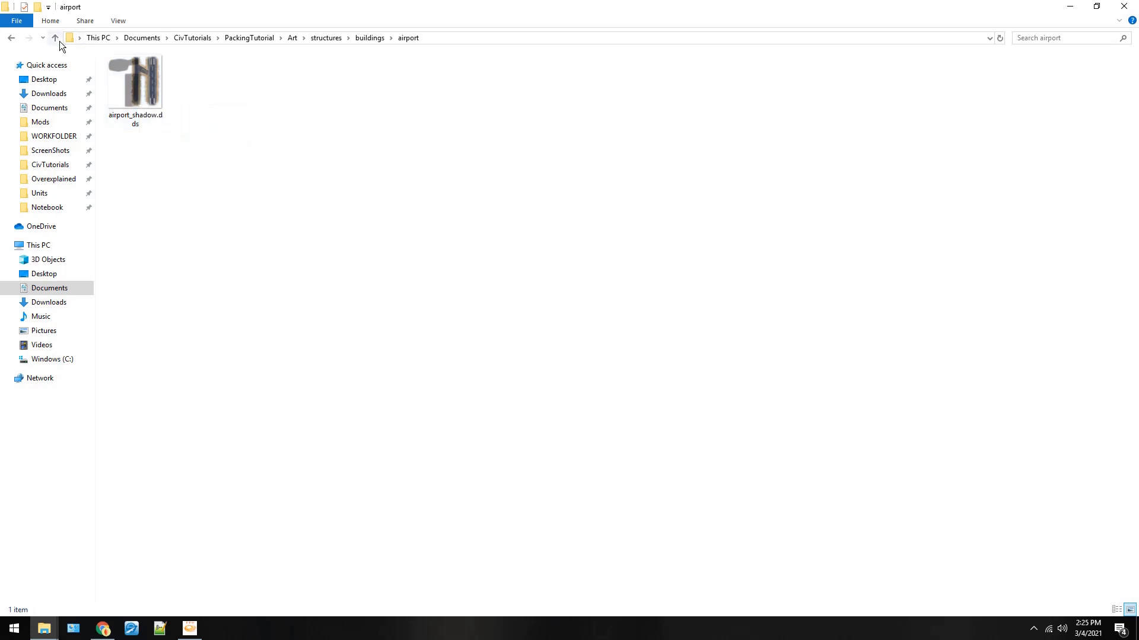
left_click(57, 38)
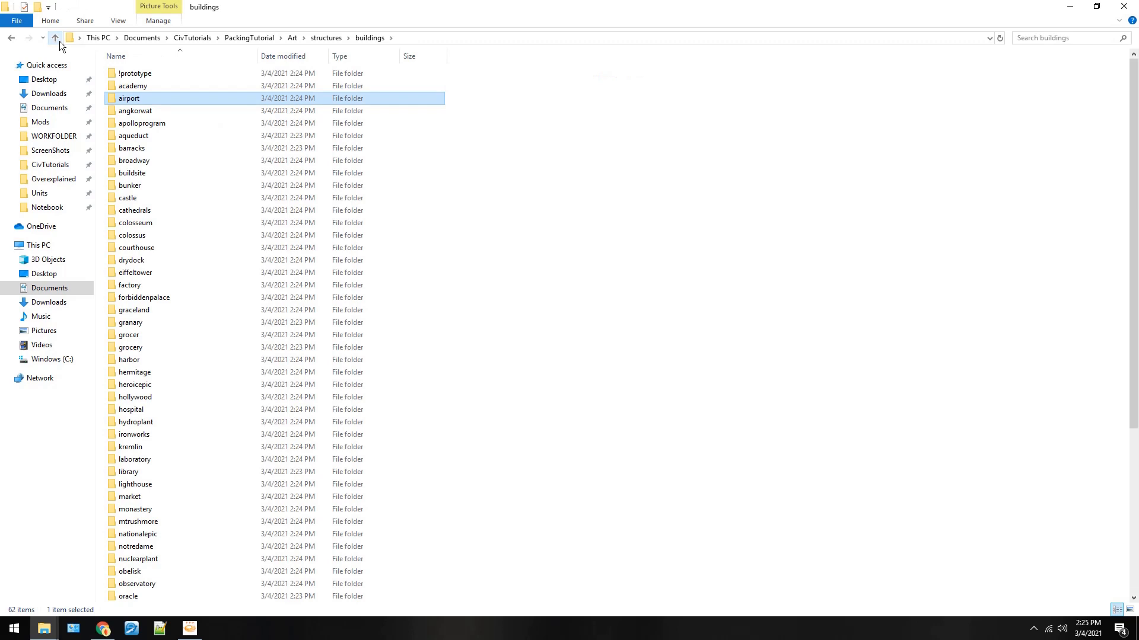
left_click(57, 37)
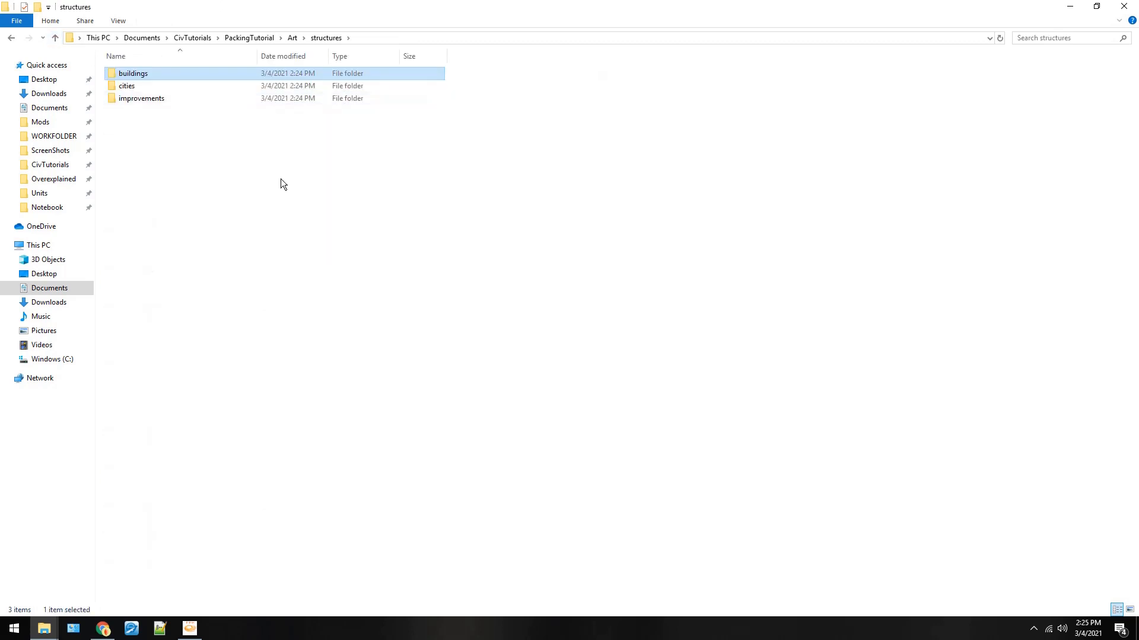
left_click(292, 36)
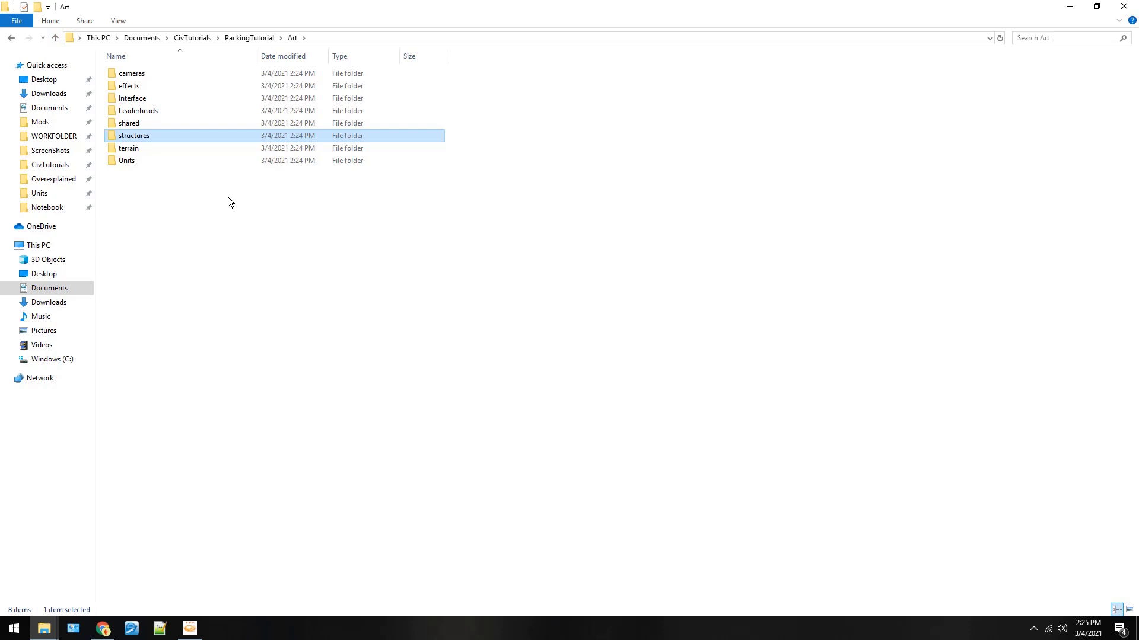
mouse_move(176, 580)
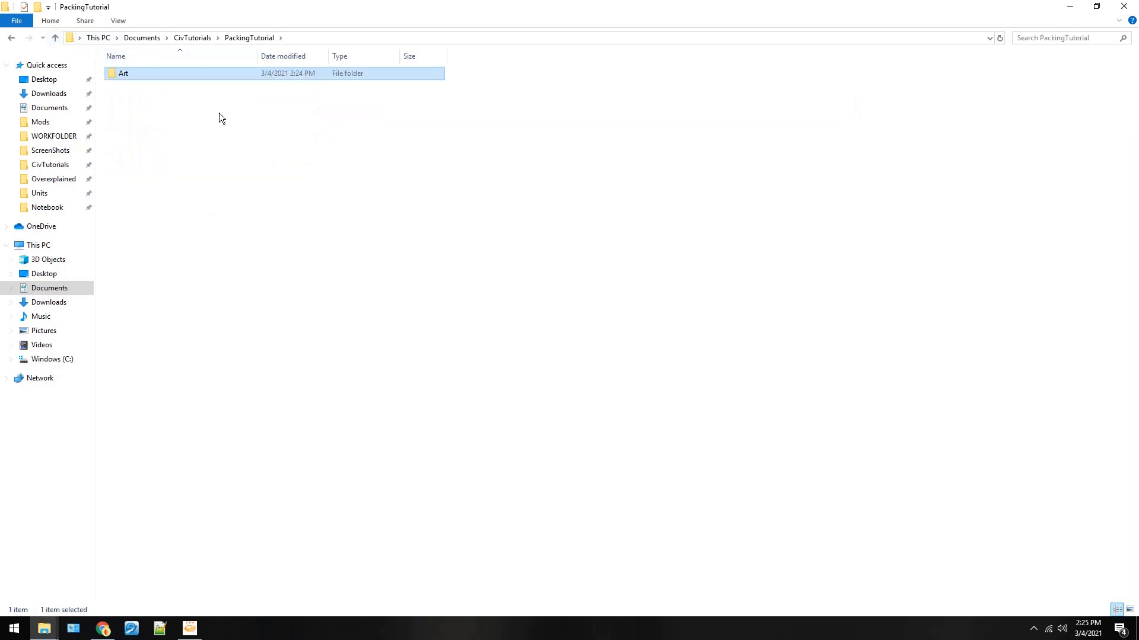
mouse_move(206, 91)
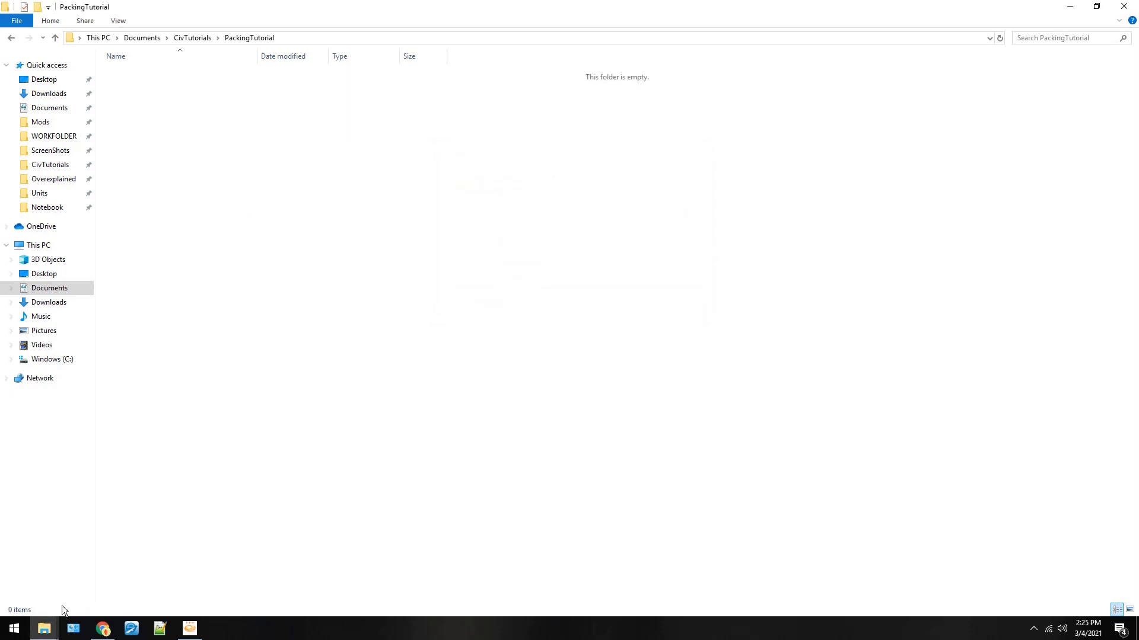
mouse_move(43, 629)
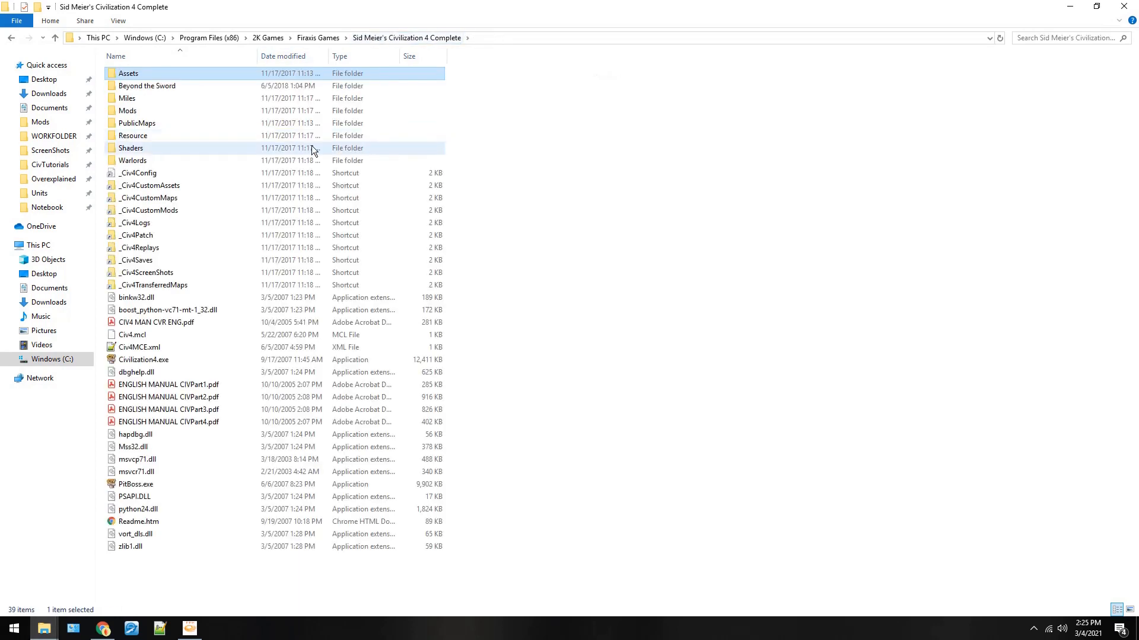
Navigate Beyond the Sword > Mods > Middle-earth Assets, peek into Art > Interface, and return to Assets.
double_click(148, 86)
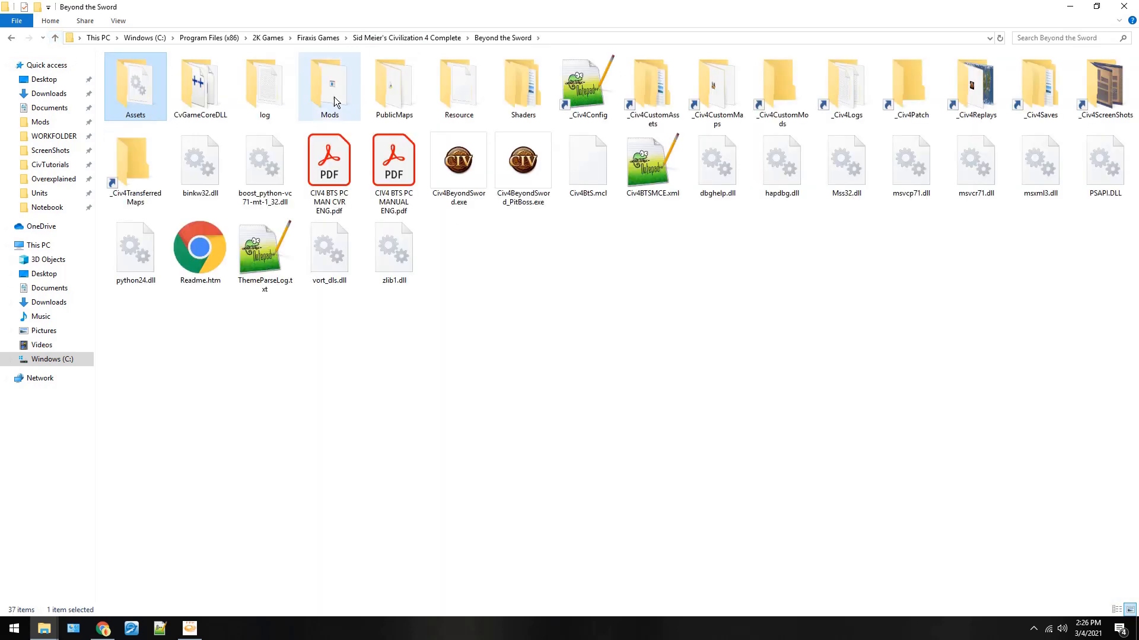
double_click(329, 83)
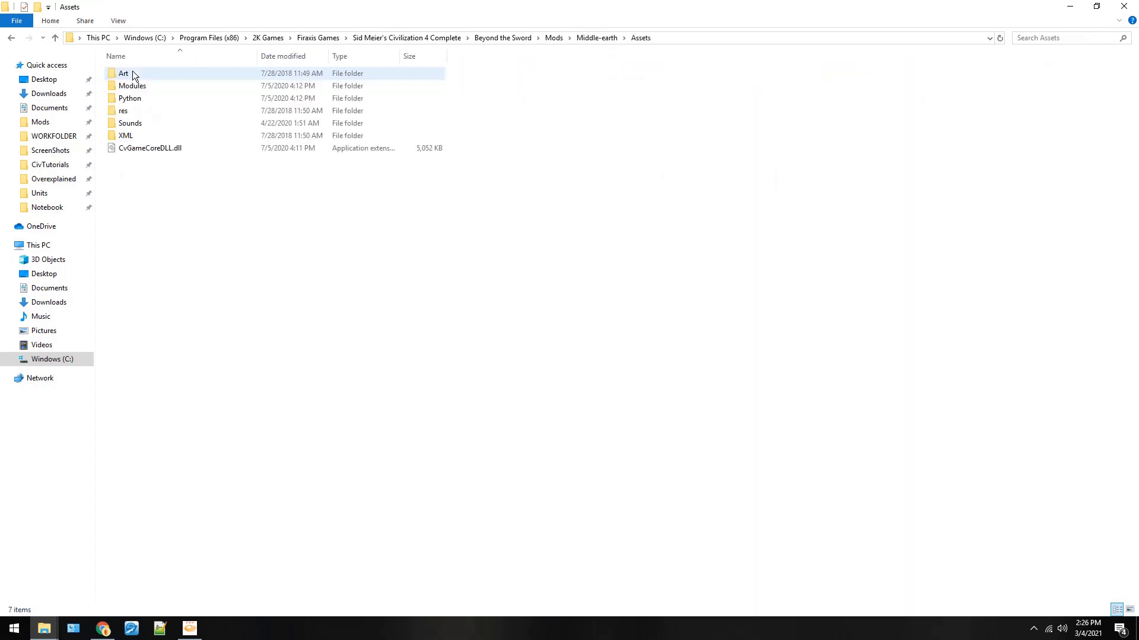
double_click(124, 73)
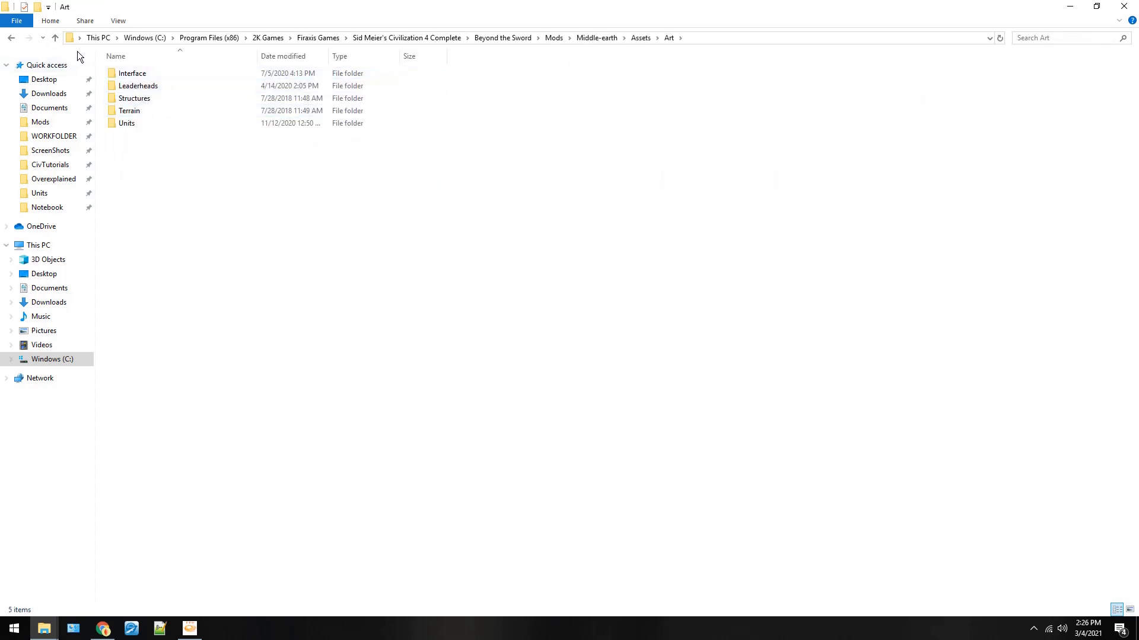
double_click(133, 73)
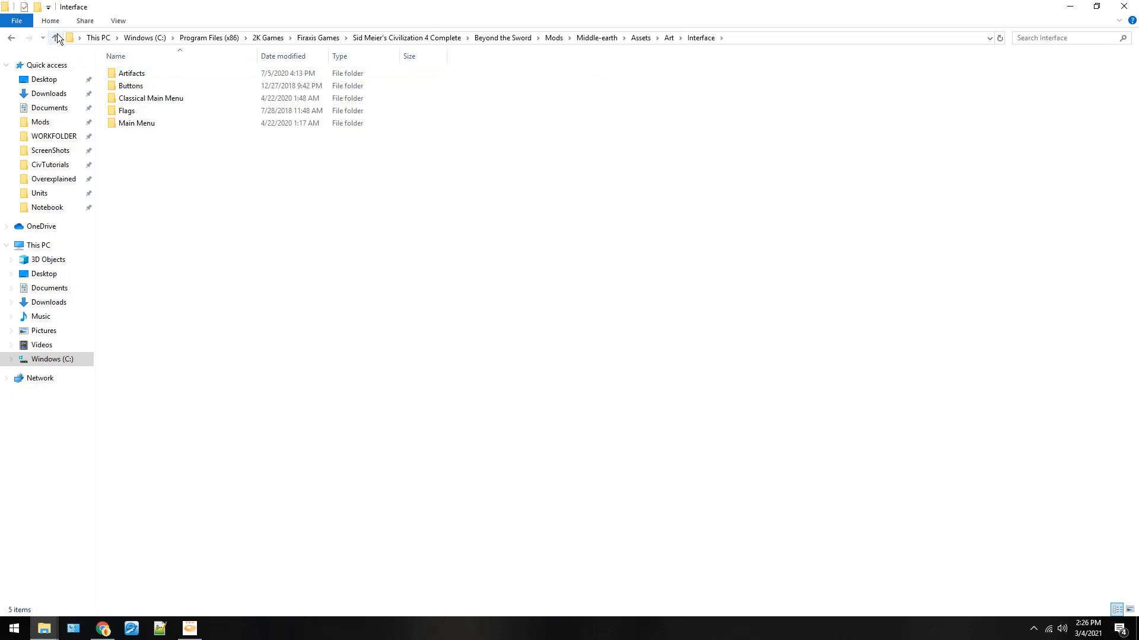
left_click(59, 38)
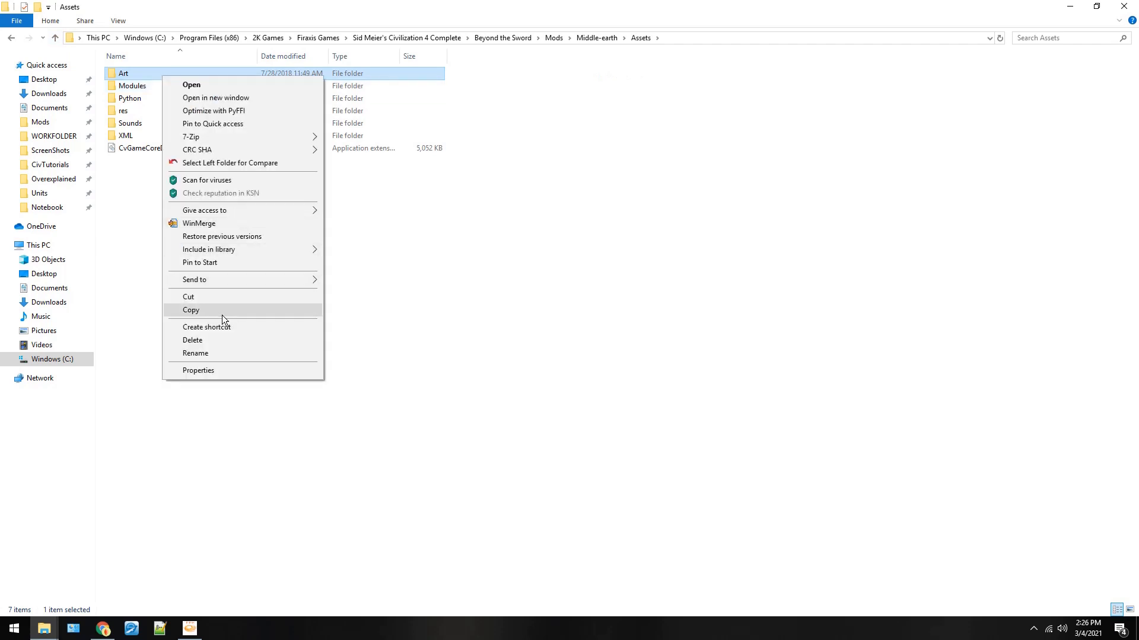
Copy the Middle-earth mod's Art folder from its context menu.
left_click(191, 311)
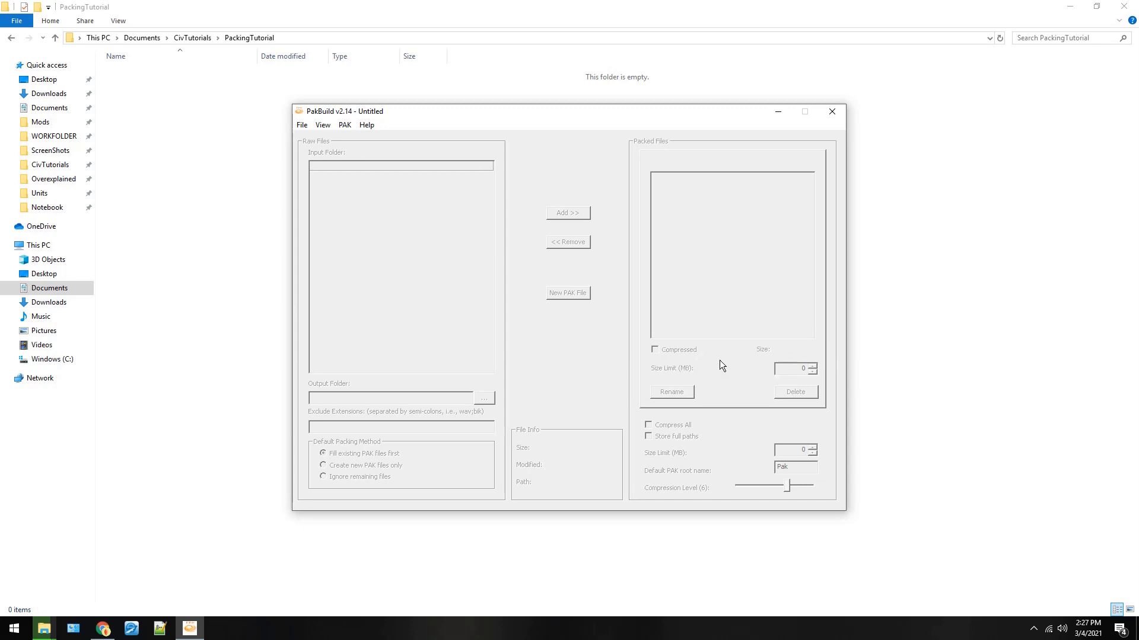
mouse_move(576, 290)
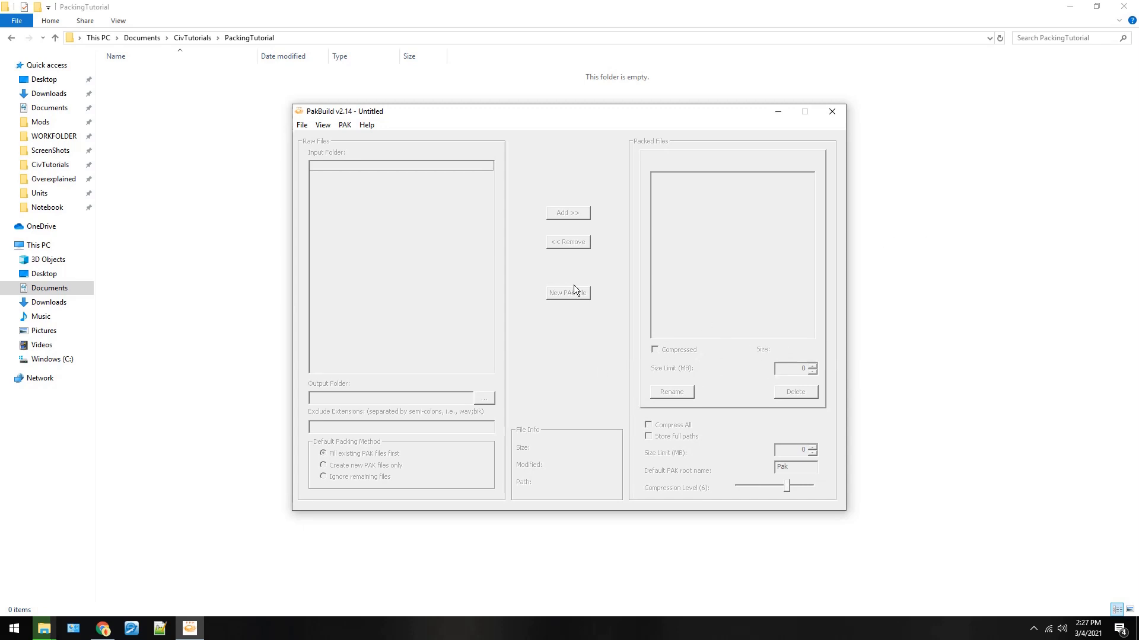
mouse_move(742, 419)
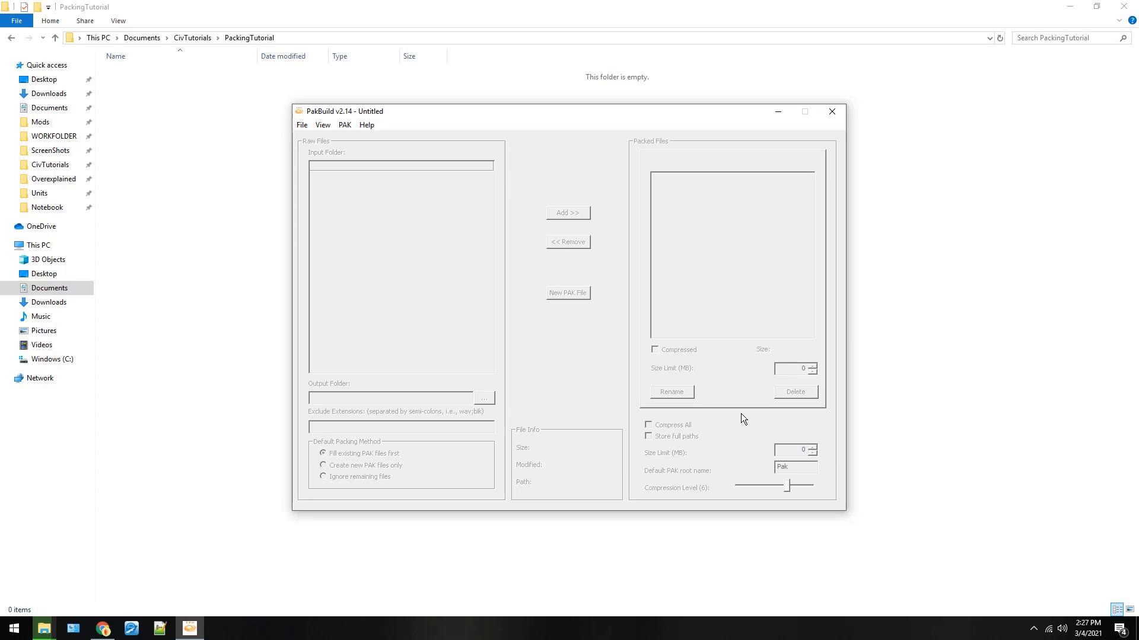
mouse_move(686, 418)
type("Art")
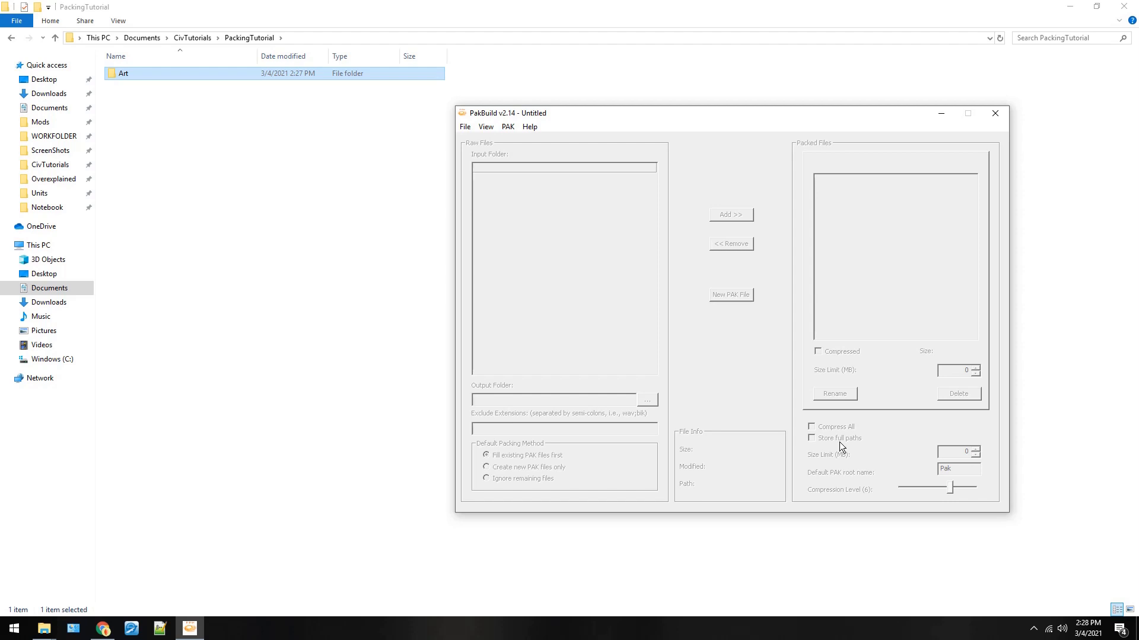
Check the folder behind PakBuild, then start choosing the input folder of raw files.
left_click(995, 113)
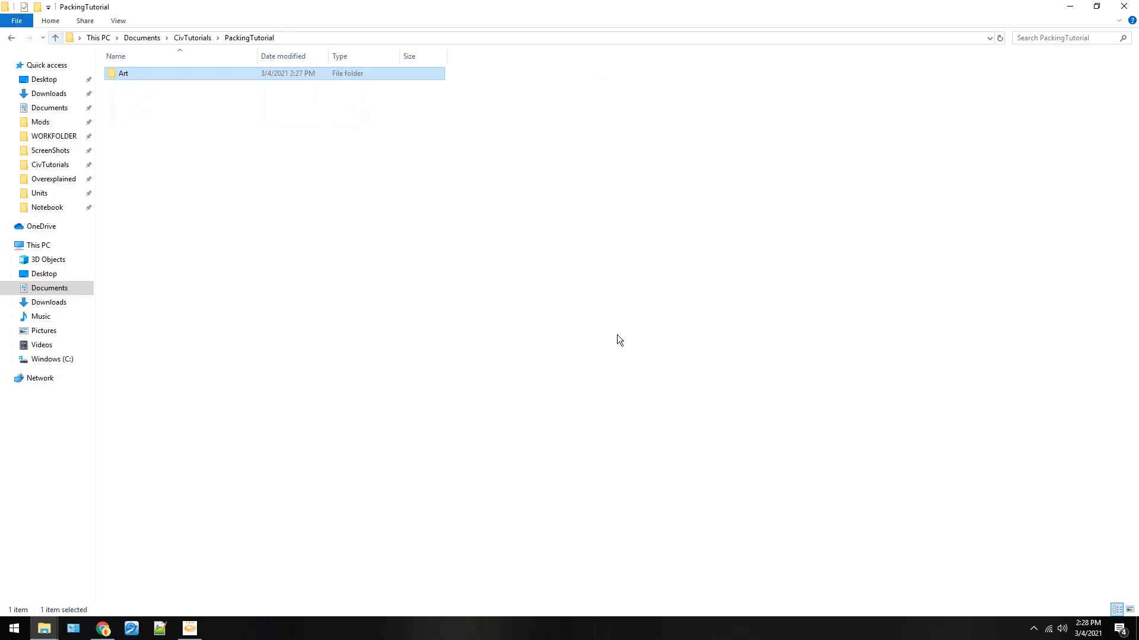
left_click(190, 629)
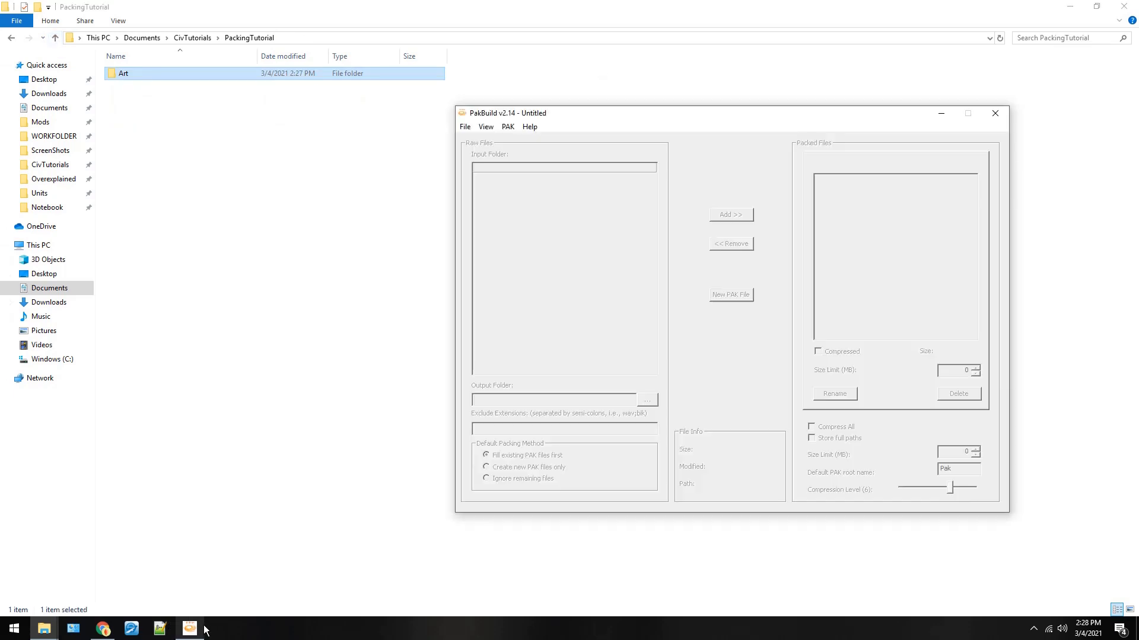
left_click(507, 126)
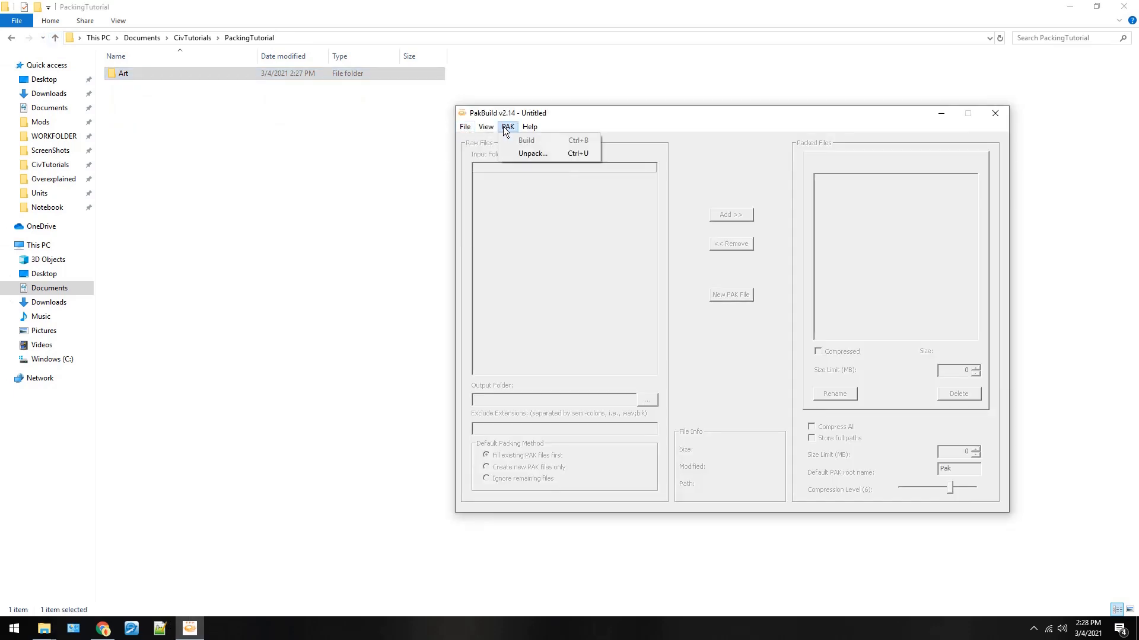
mouse_move(520, 156)
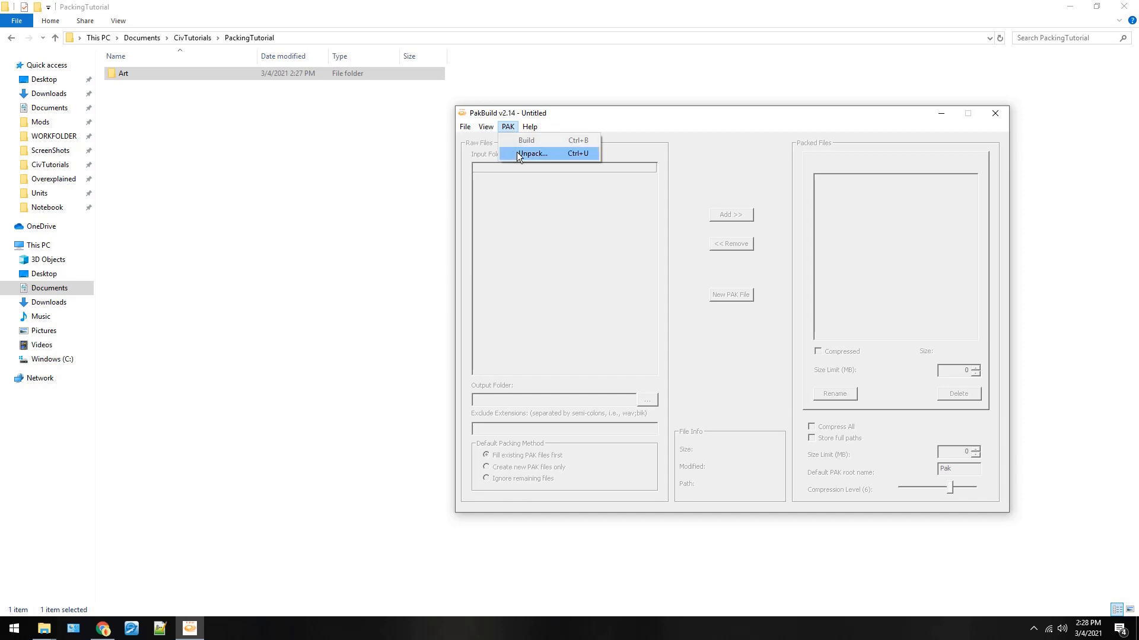
left_click(465, 126)
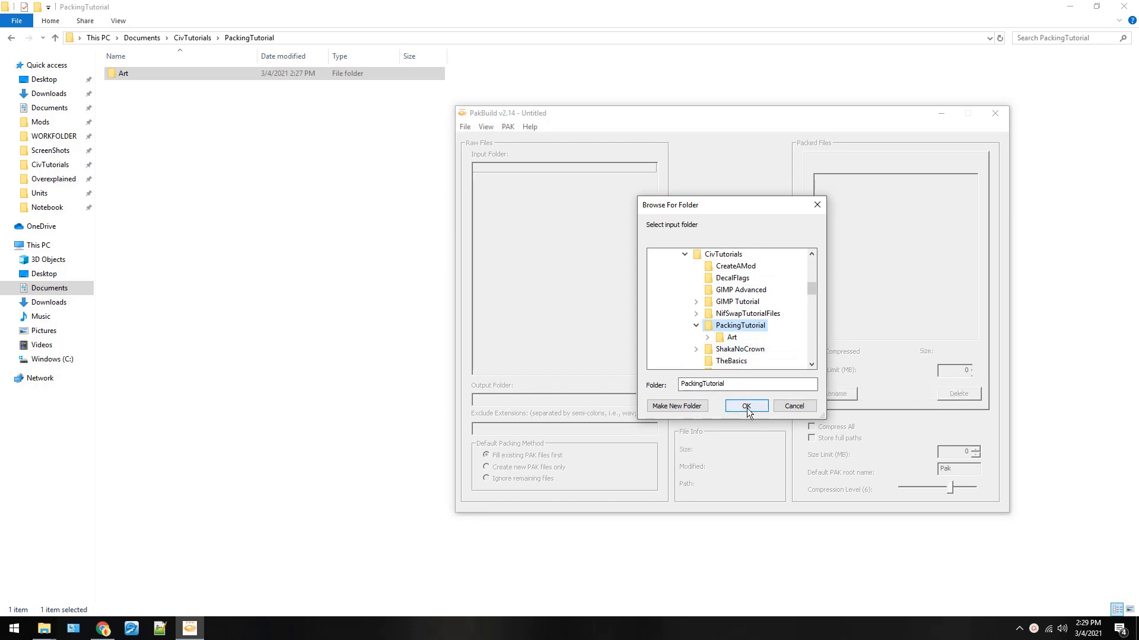
Confirm PackingTutorial as the input and output folder, listing Art among the raw files.
left_click(746, 406)
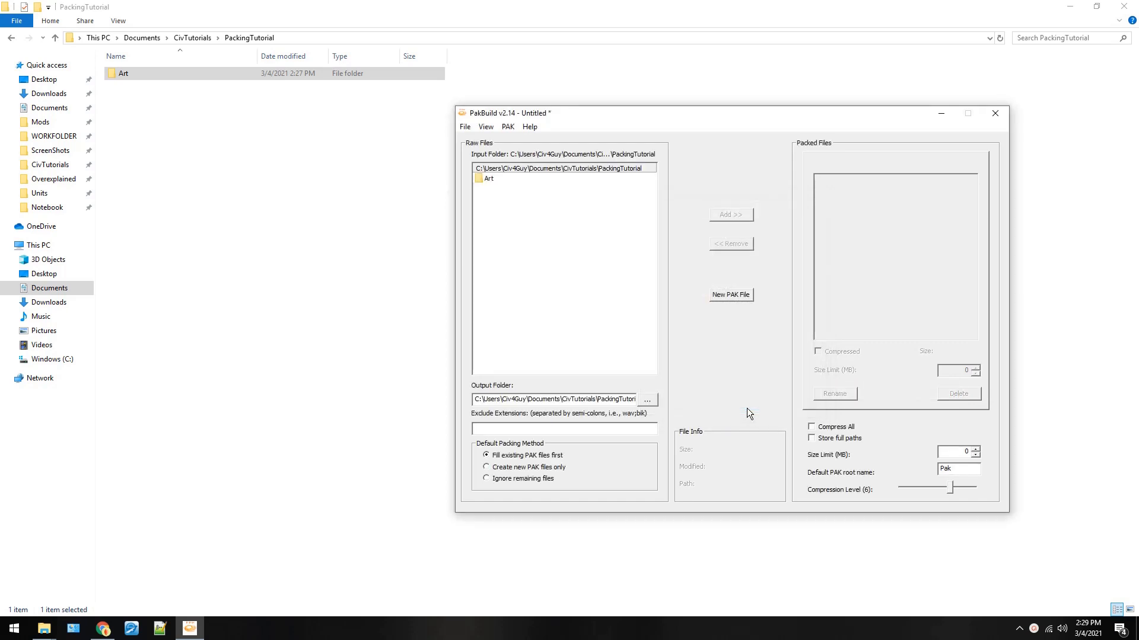
mouse_move(509, 190)
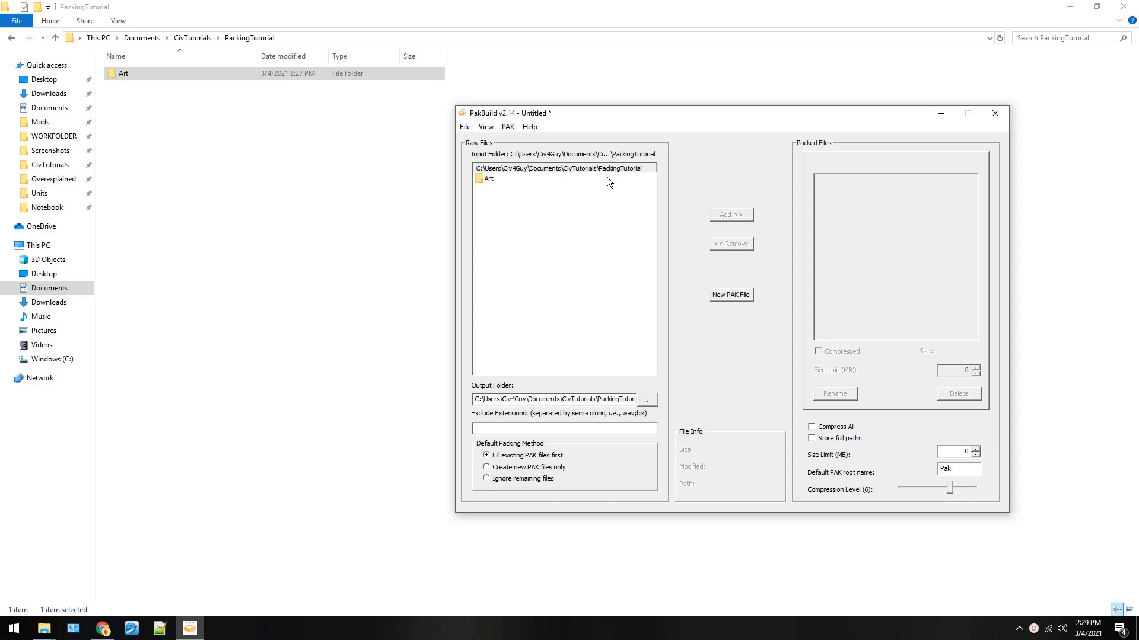
mouse_move(513, 183)
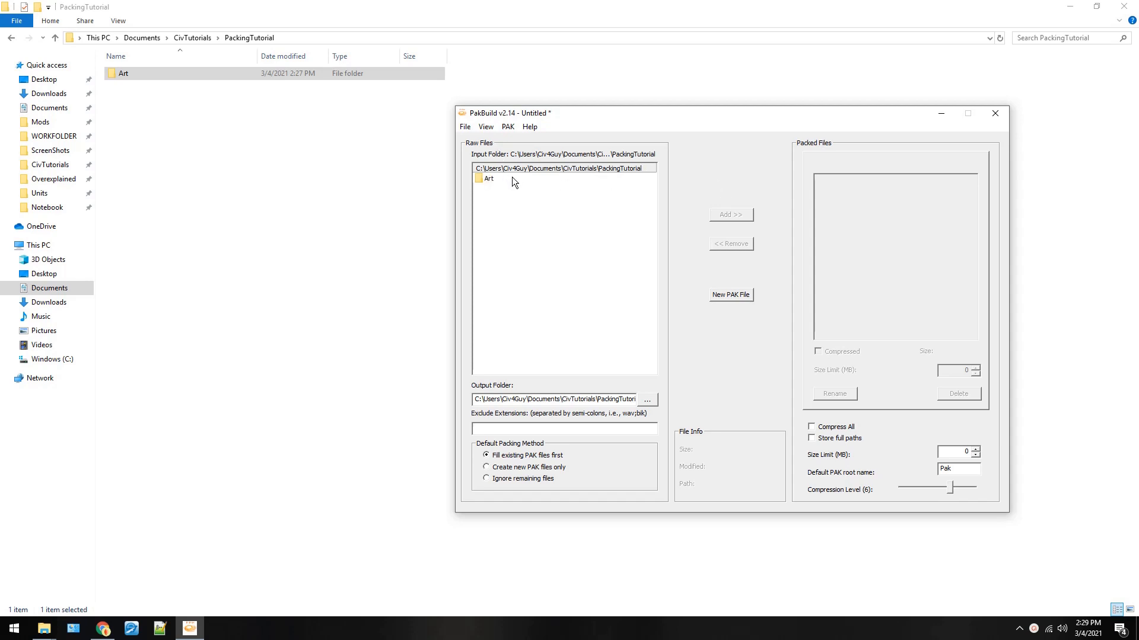
left_click(489, 178)
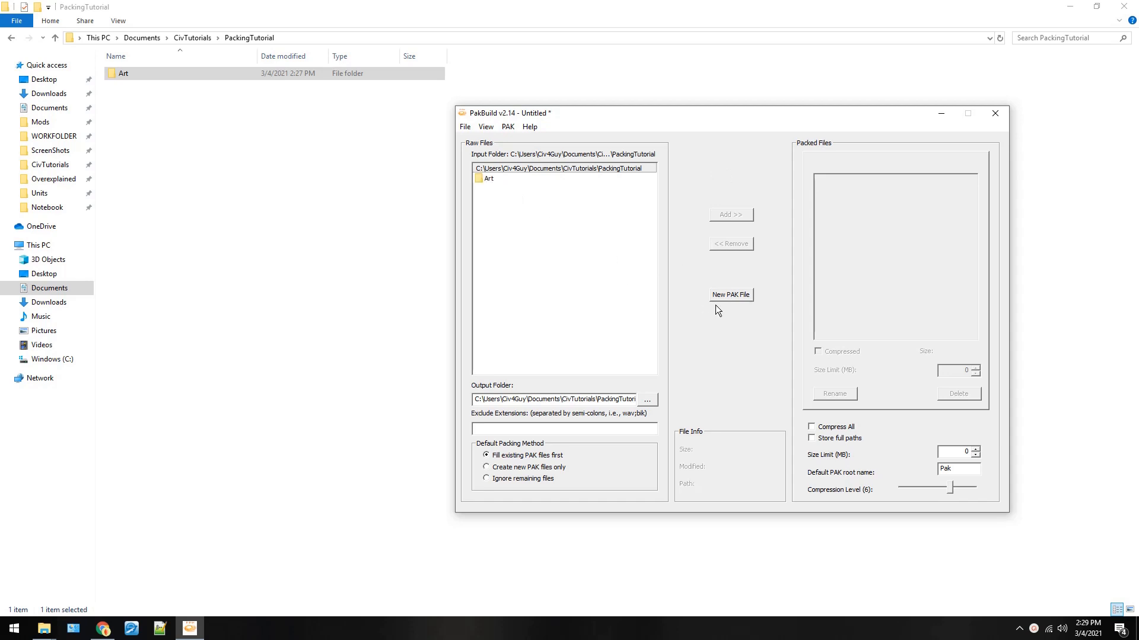
mouse_move(837, 437)
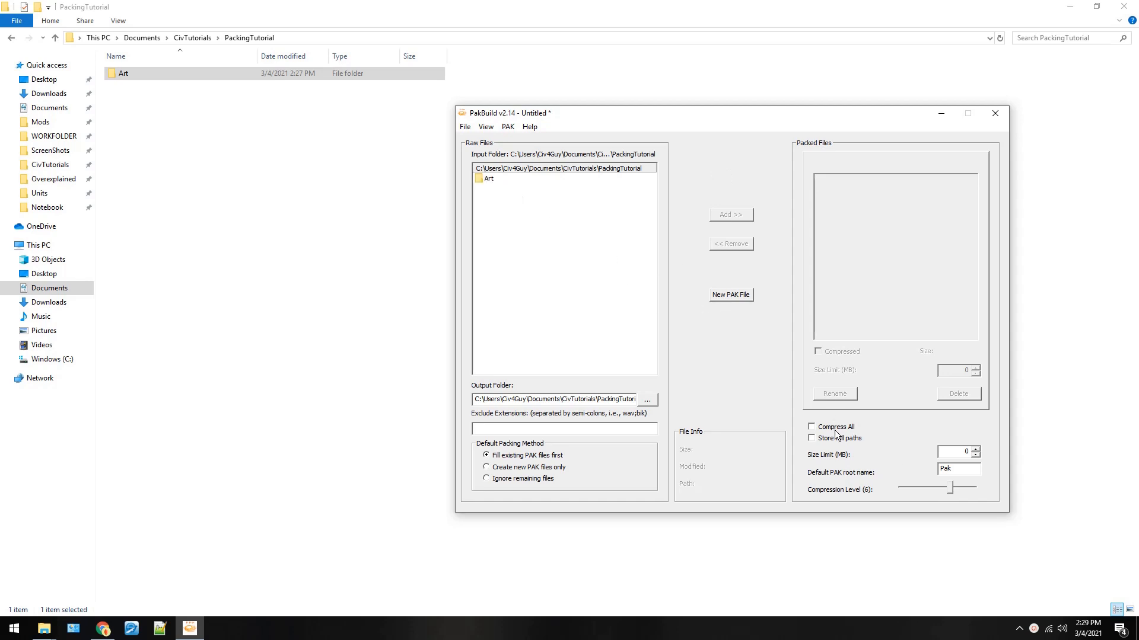
Enable 'Store full paths' and keep 'Fill existing PAK files first' as the packing method.
left_click(811, 437)
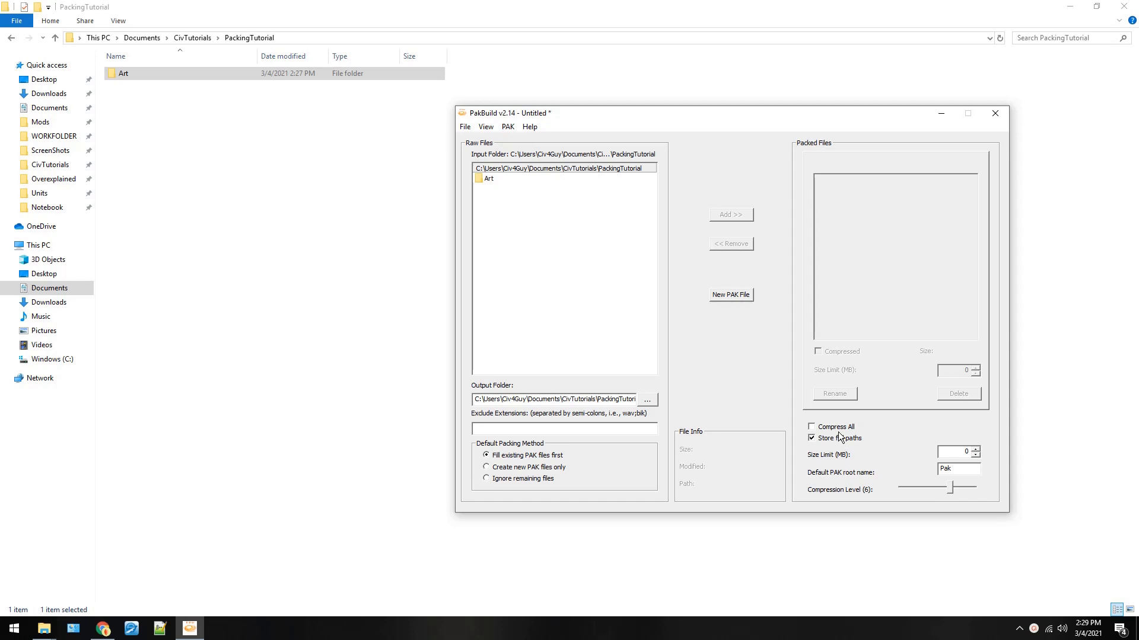
left_click(960, 469)
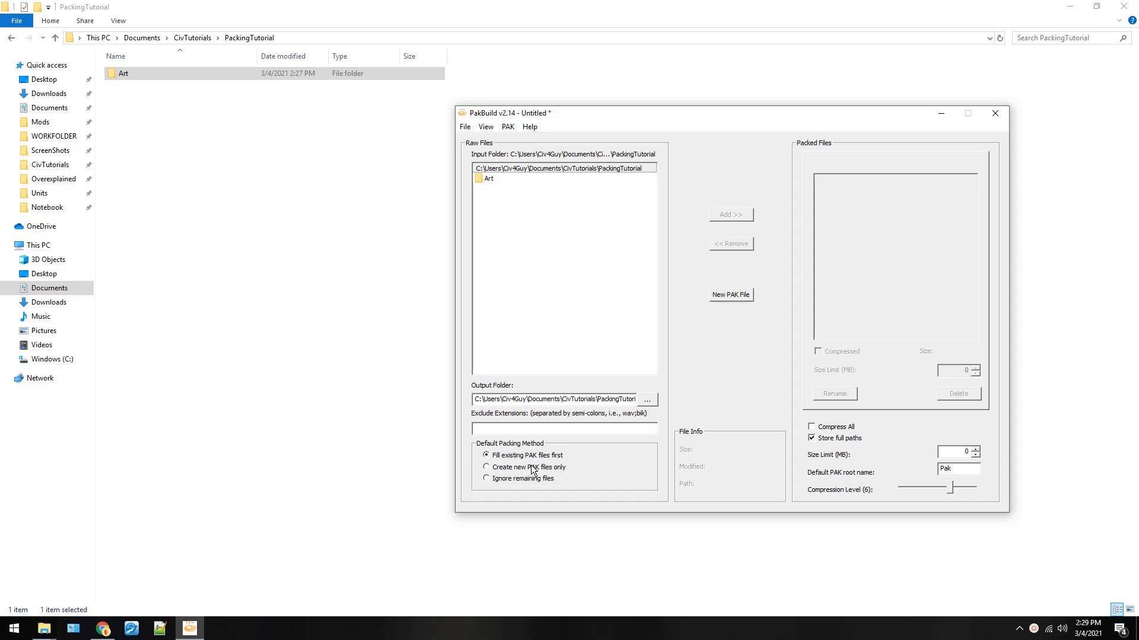
mouse_move(573, 451)
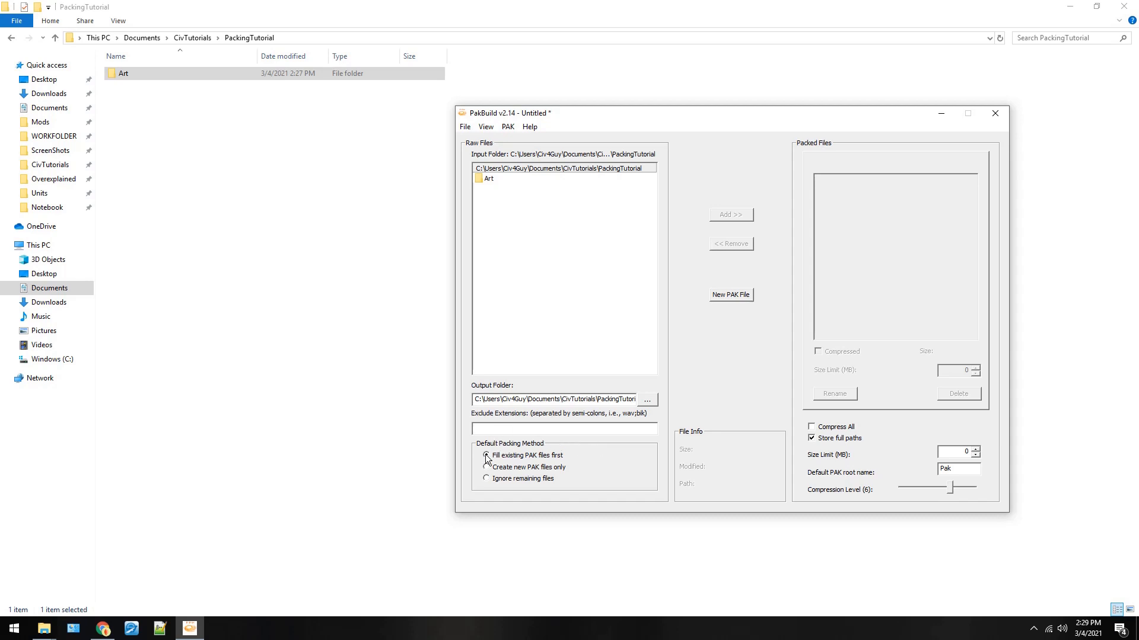
left_click(486, 456)
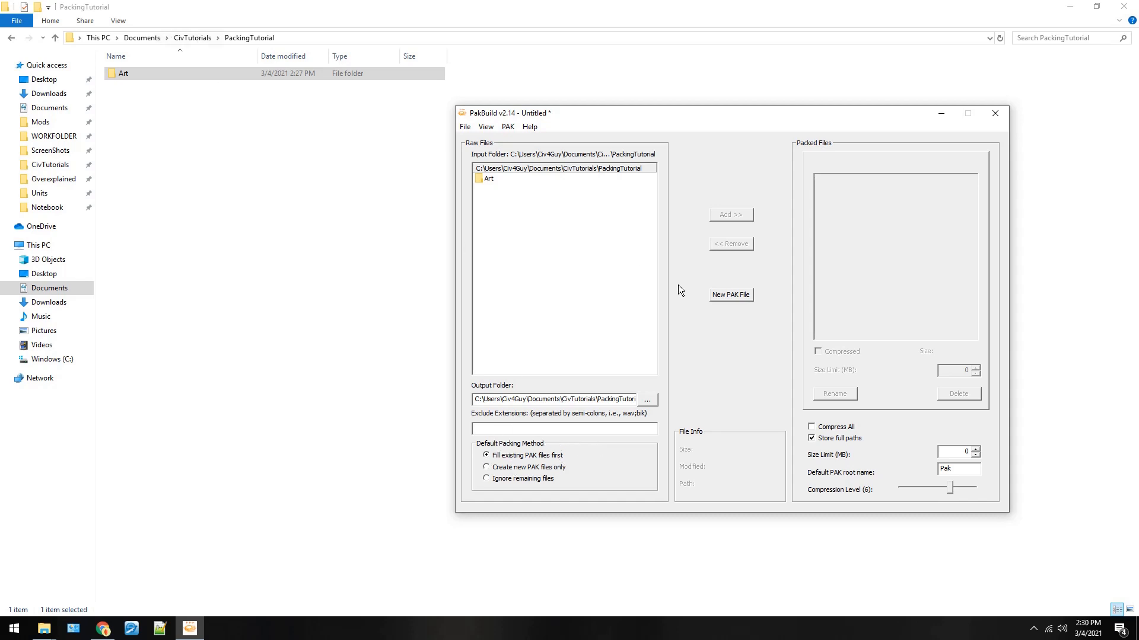
mouse_move(656, 335)
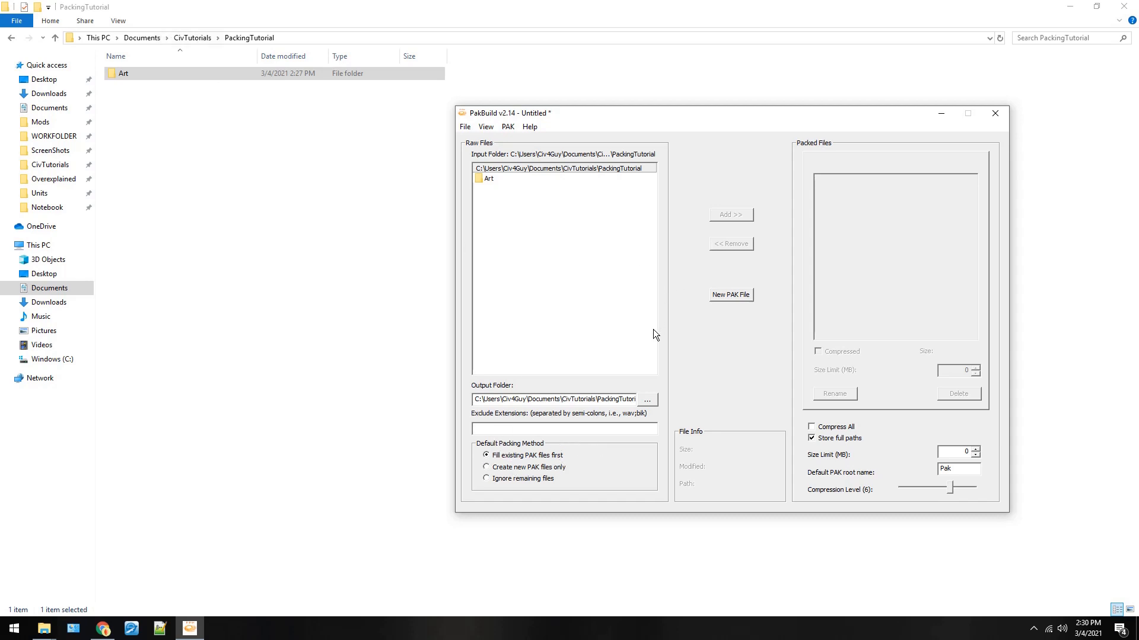
mouse_move(626, 318)
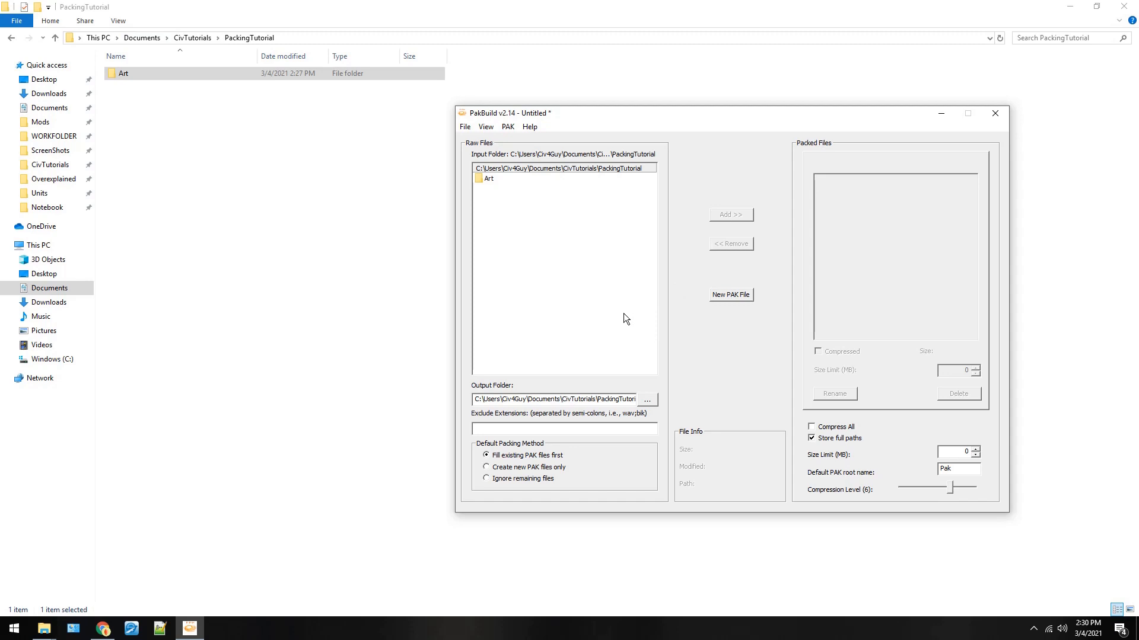
mouse_move(601, 453)
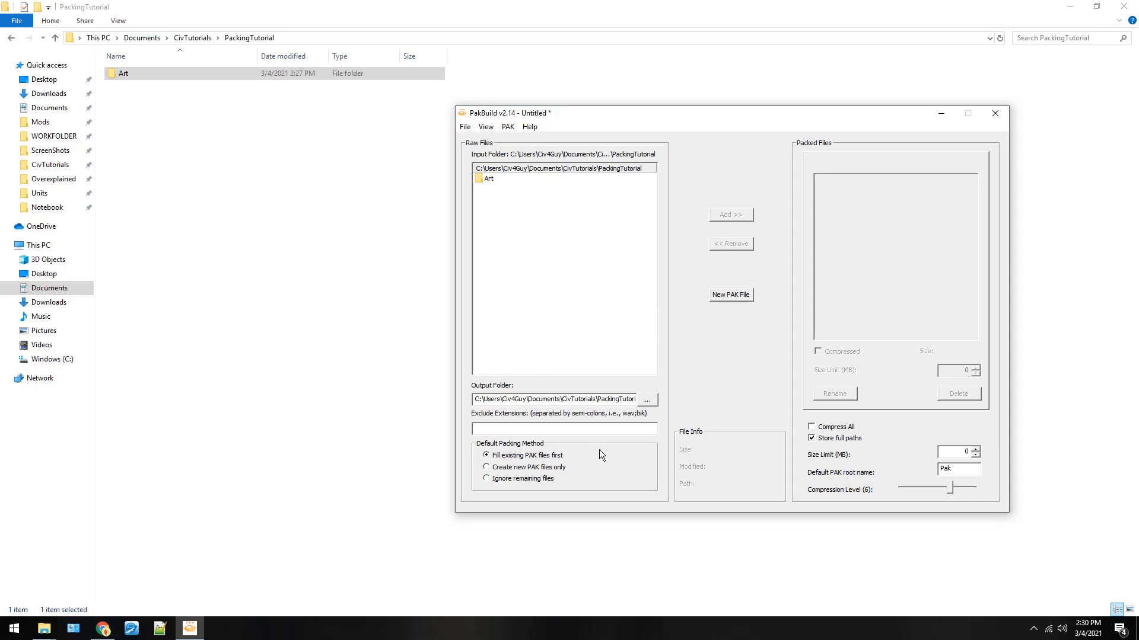
mouse_move(597, 403)
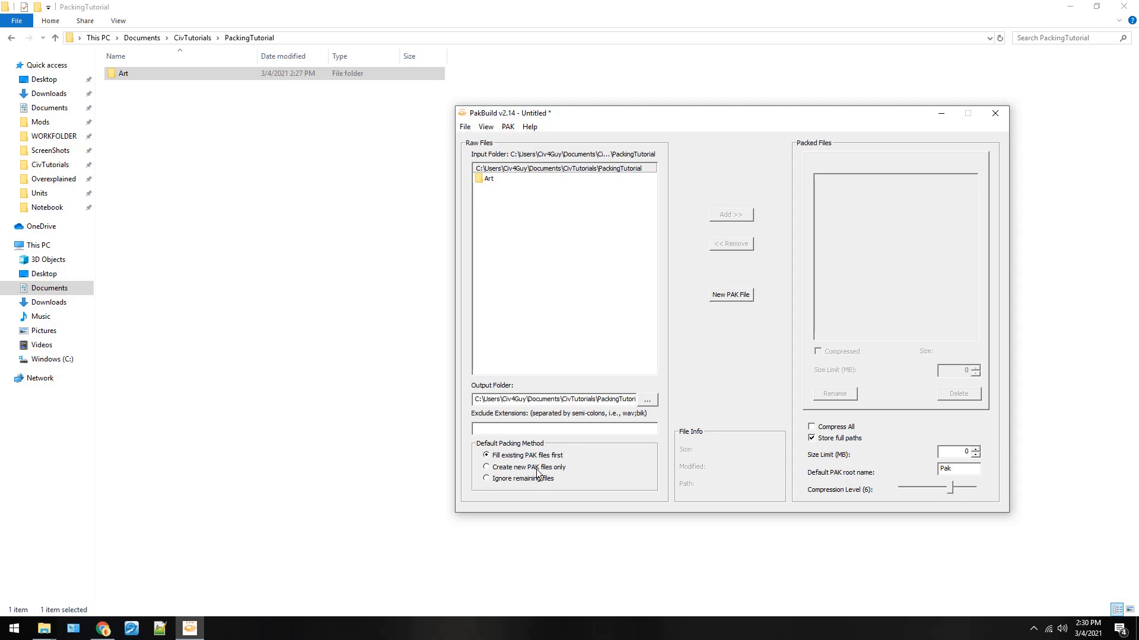
mouse_move(609, 219)
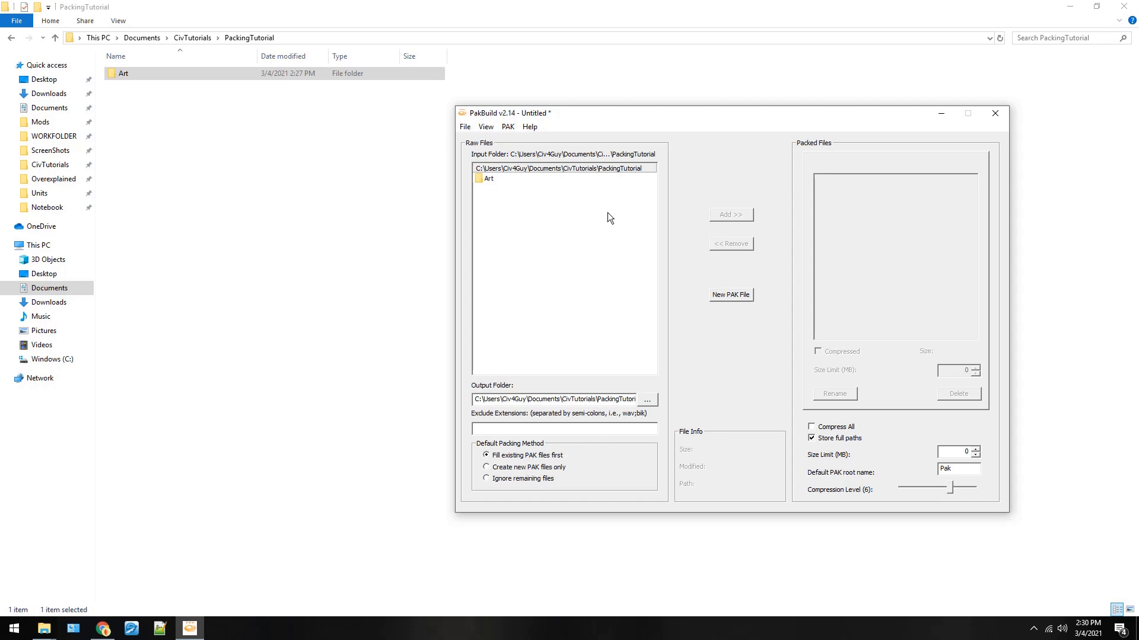
mouse_move(918, 258)
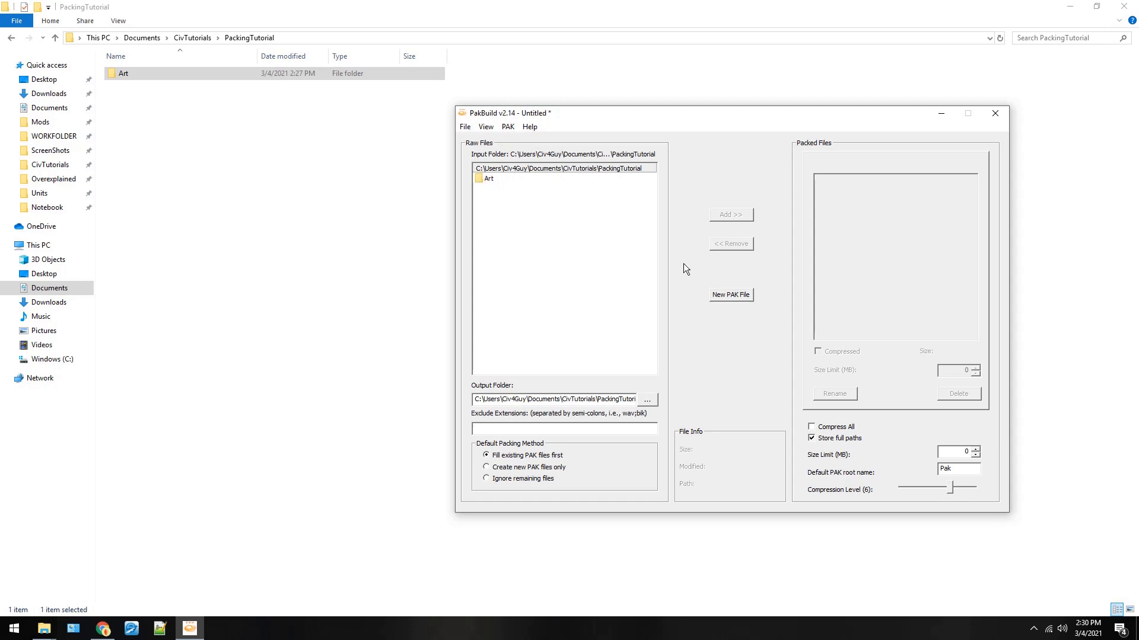
Build the Art folder into a new Pak0.FPK archive (~364,823 KB) in PackingTutorial.
left_click(529, 126)
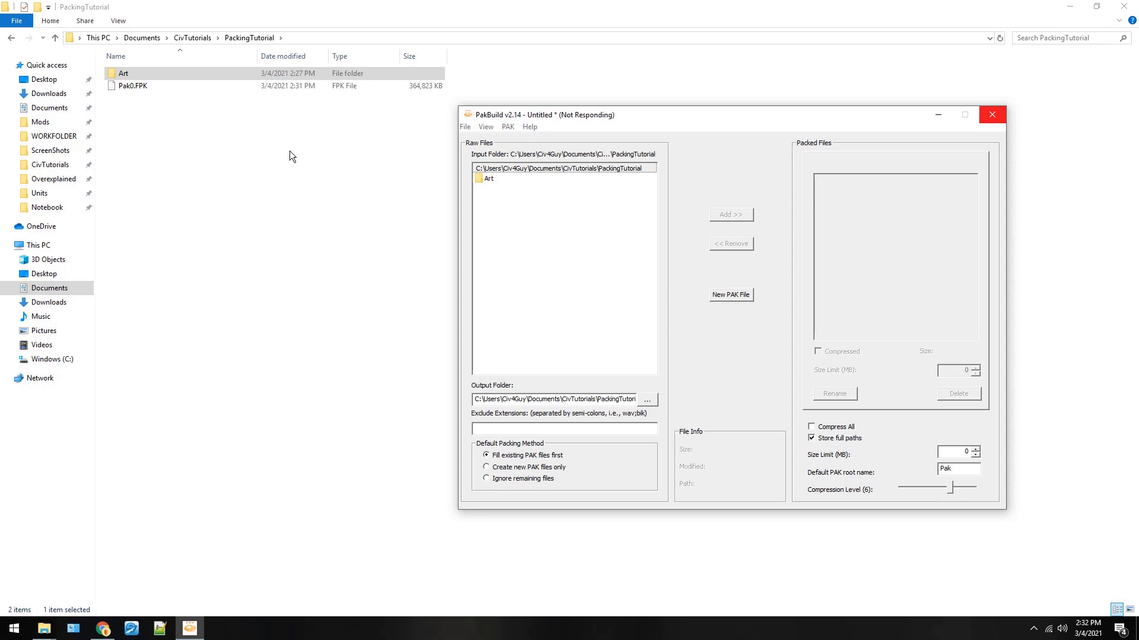
mouse_move(600, 514)
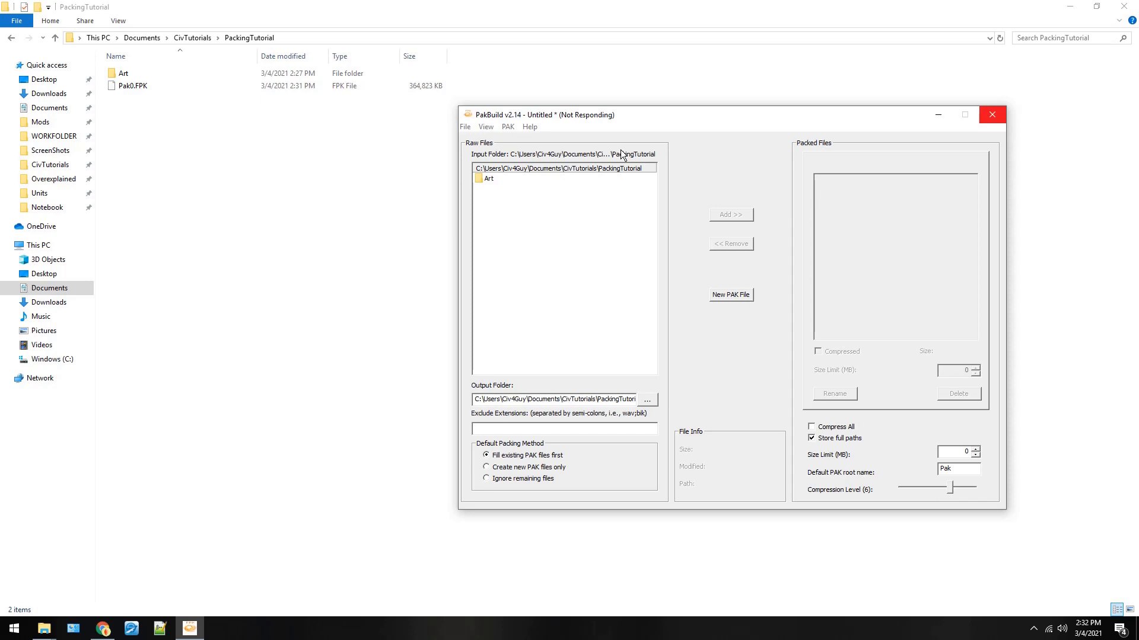
mouse_move(242, 97)
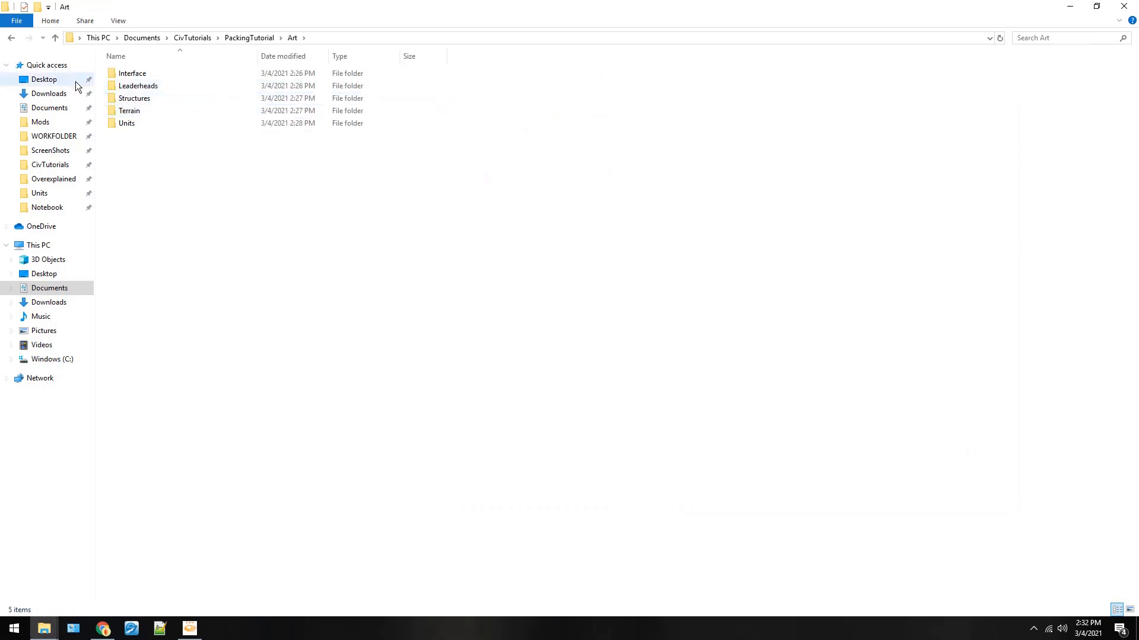
Browse into Art, peek inside its Units subfolder, and go back up to Art.
double_click(138, 86)
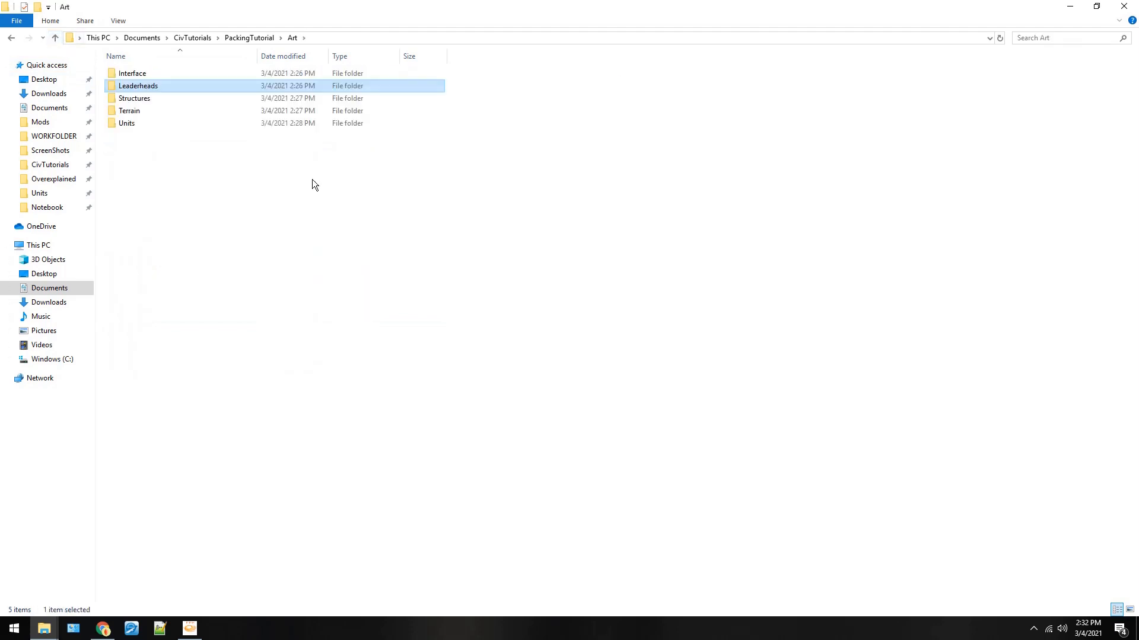
double_click(128, 123)
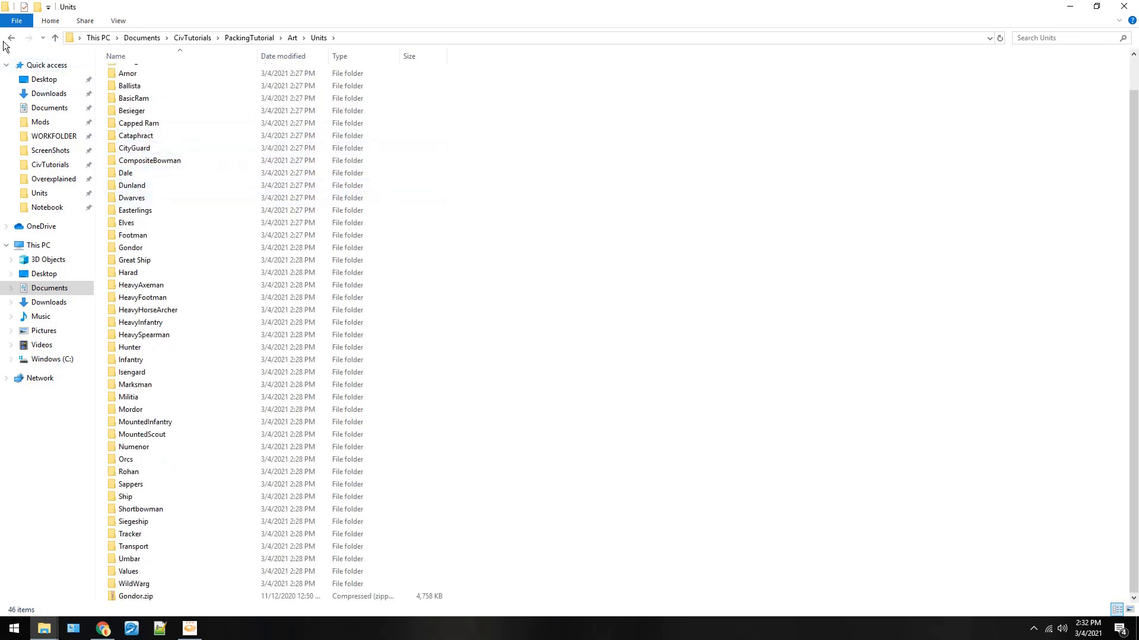
left_click(19, 36)
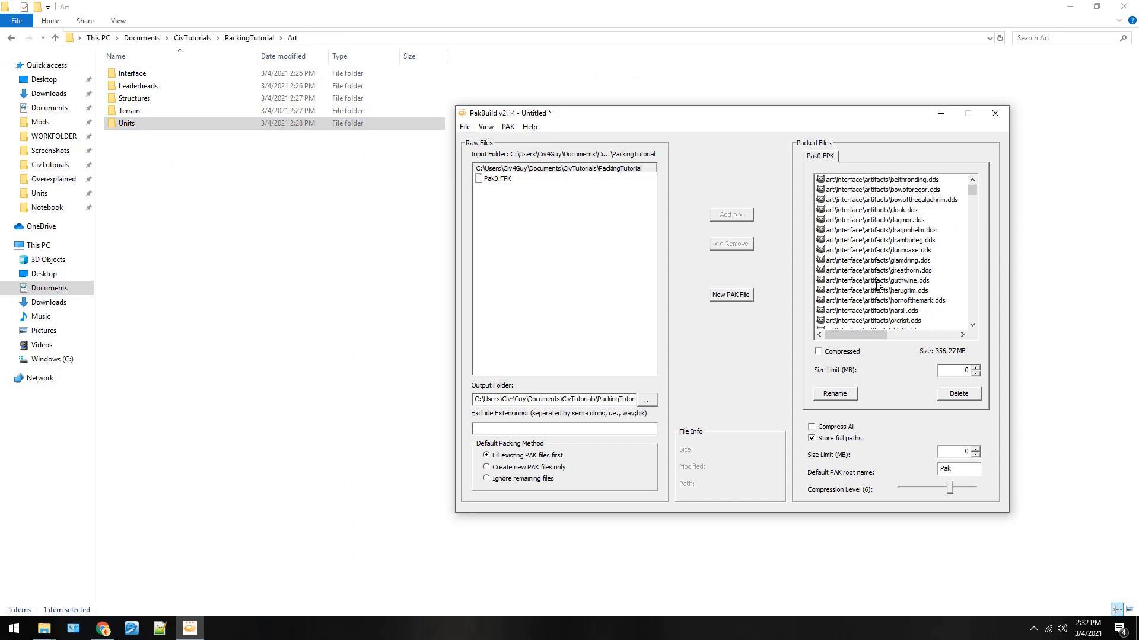
scroll("down", 3)
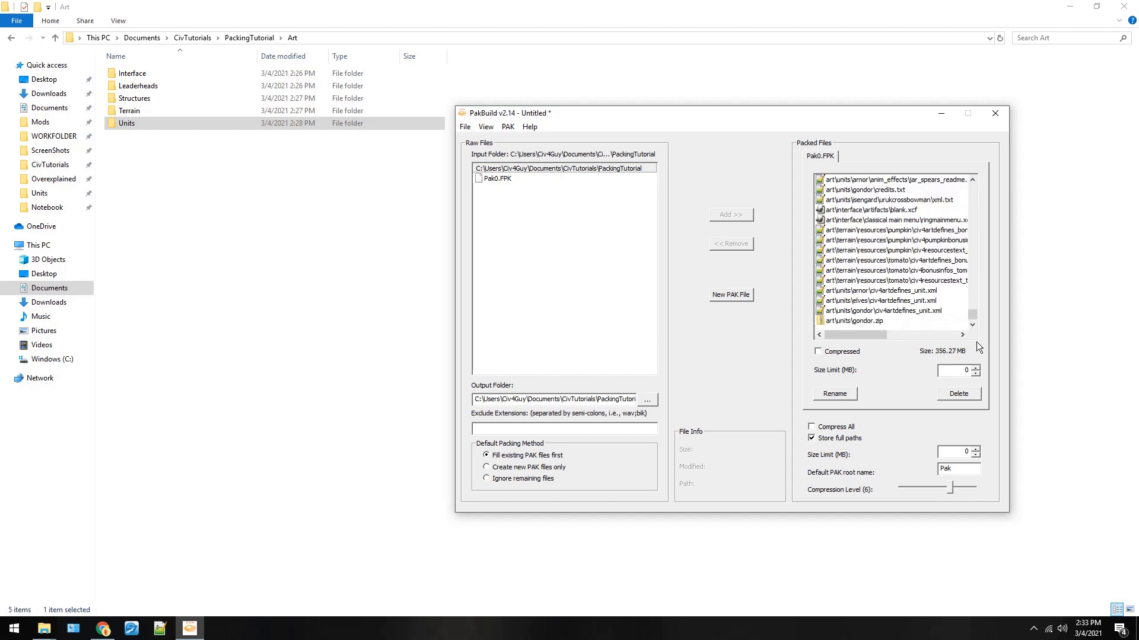
mouse_move(513, 121)
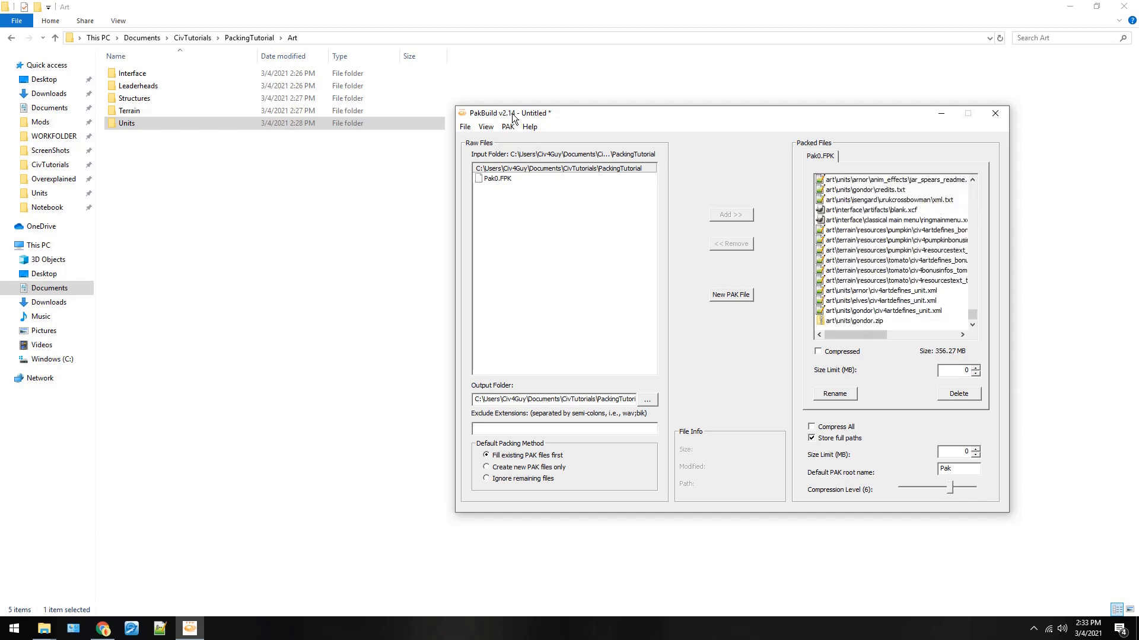
mouse_move(983, 224)
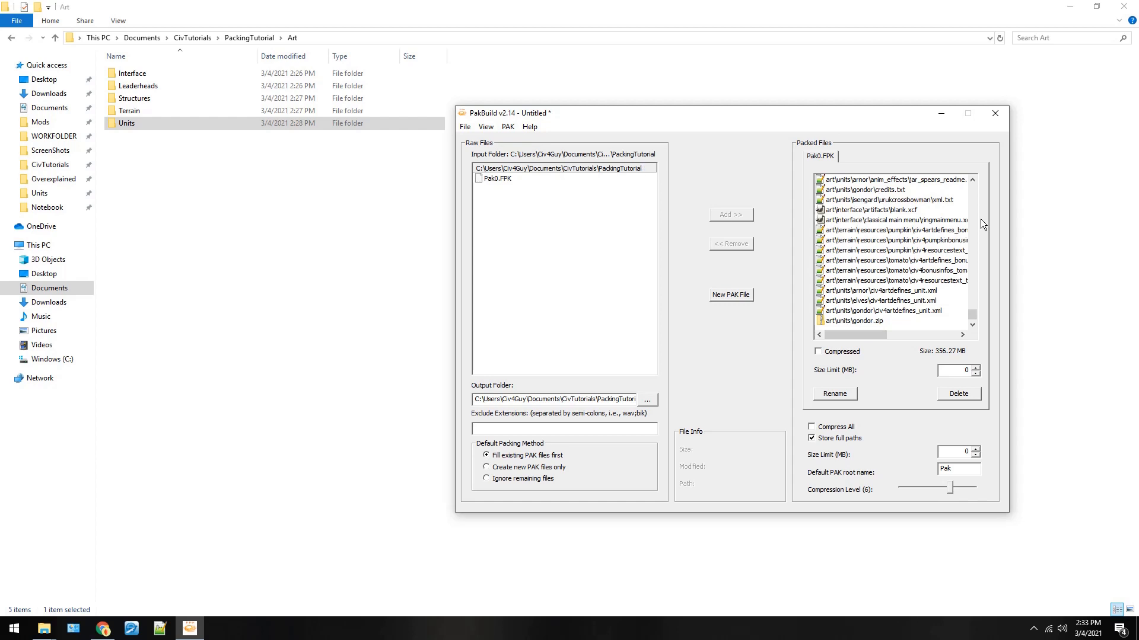
Browse the File, Help, View and PAK menus, ending on File's new/open/save project commands.
left_click(464, 125)
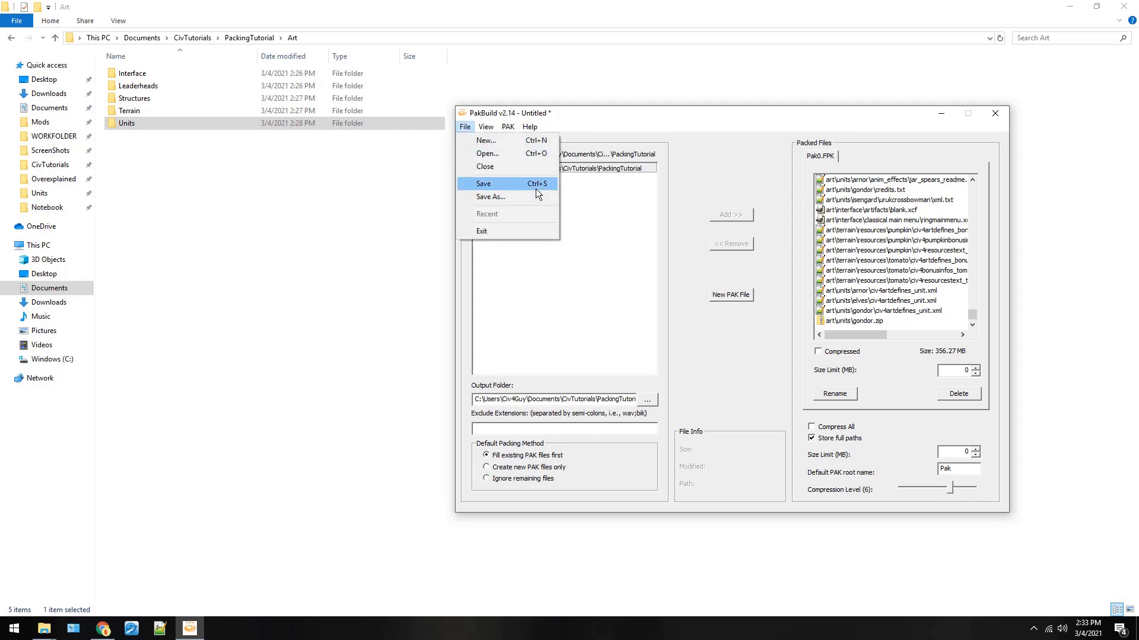
mouse_move(538, 294)
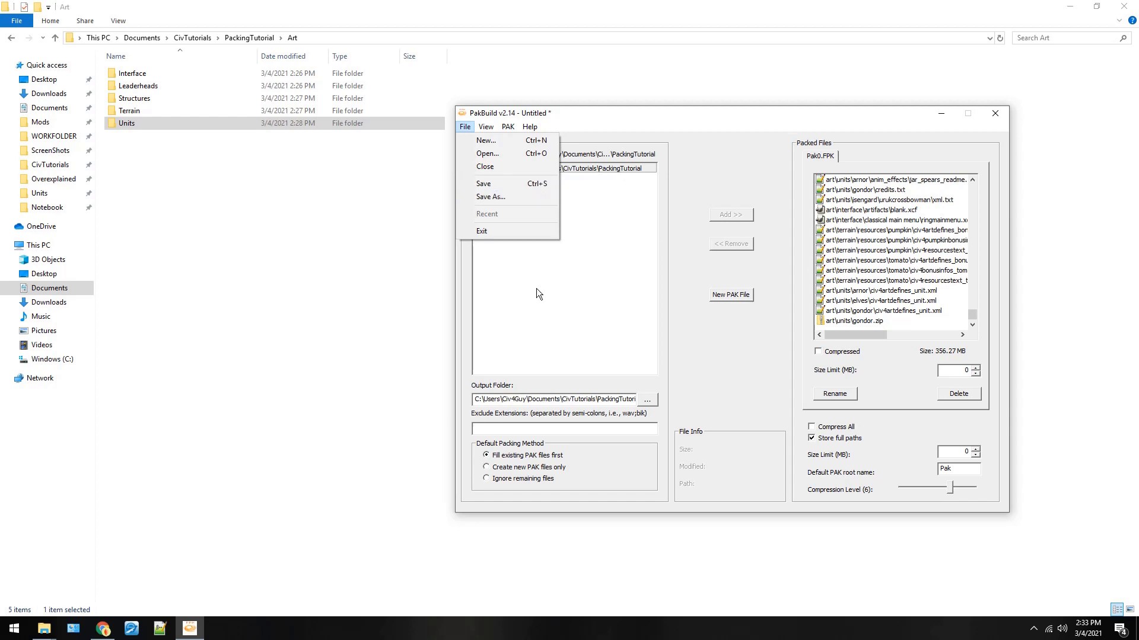
left_click(529, 126)
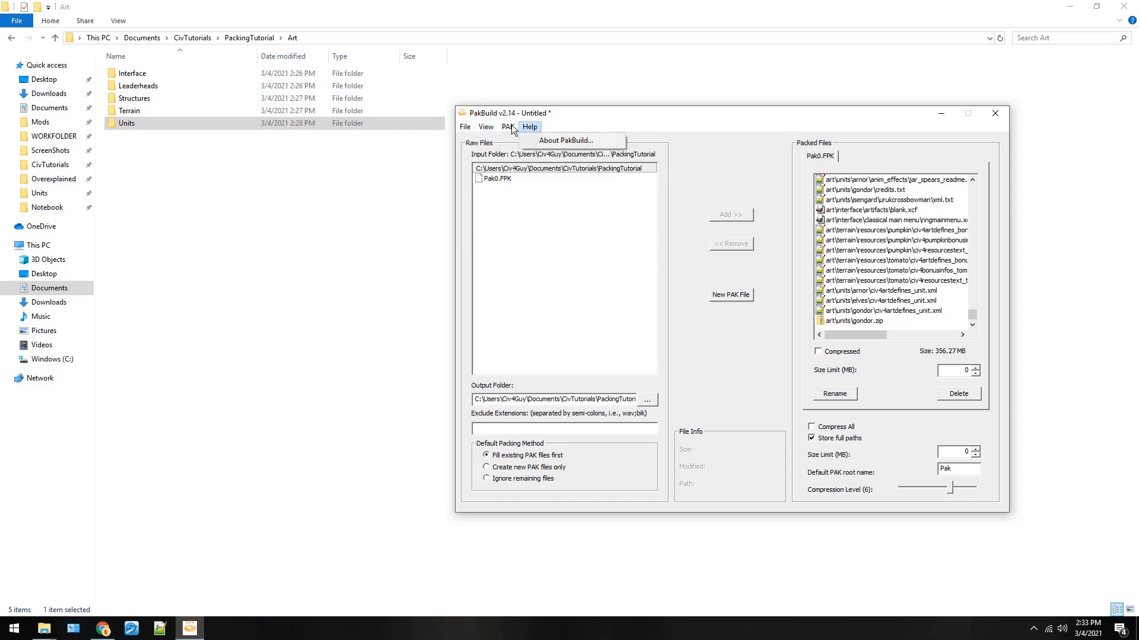
mouse_move(550, 141)
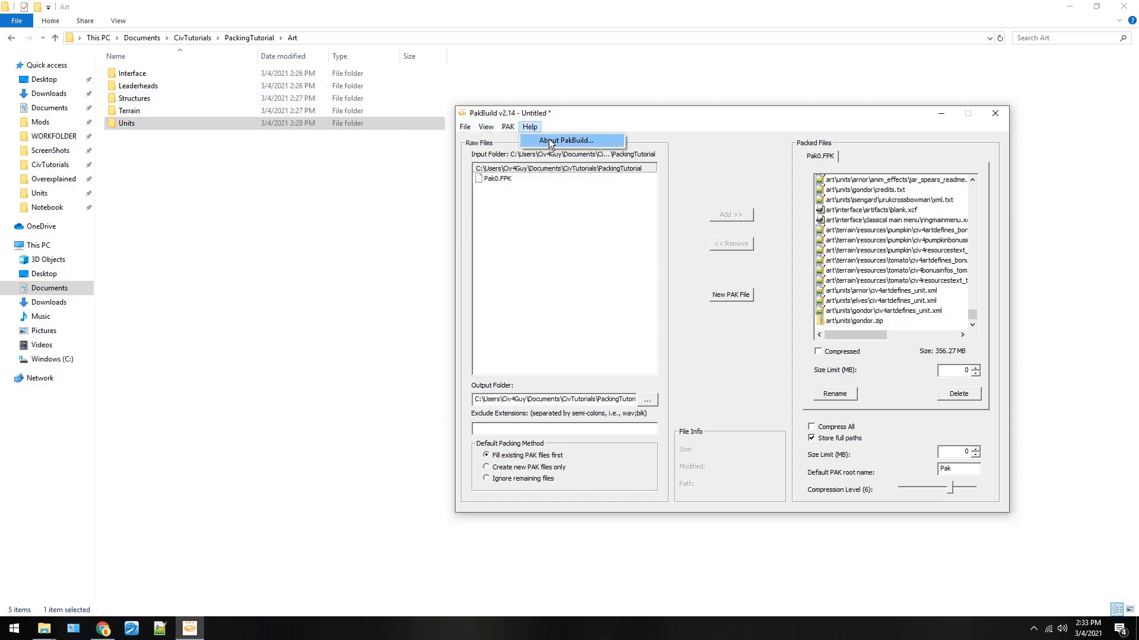
left_click(485, 125)
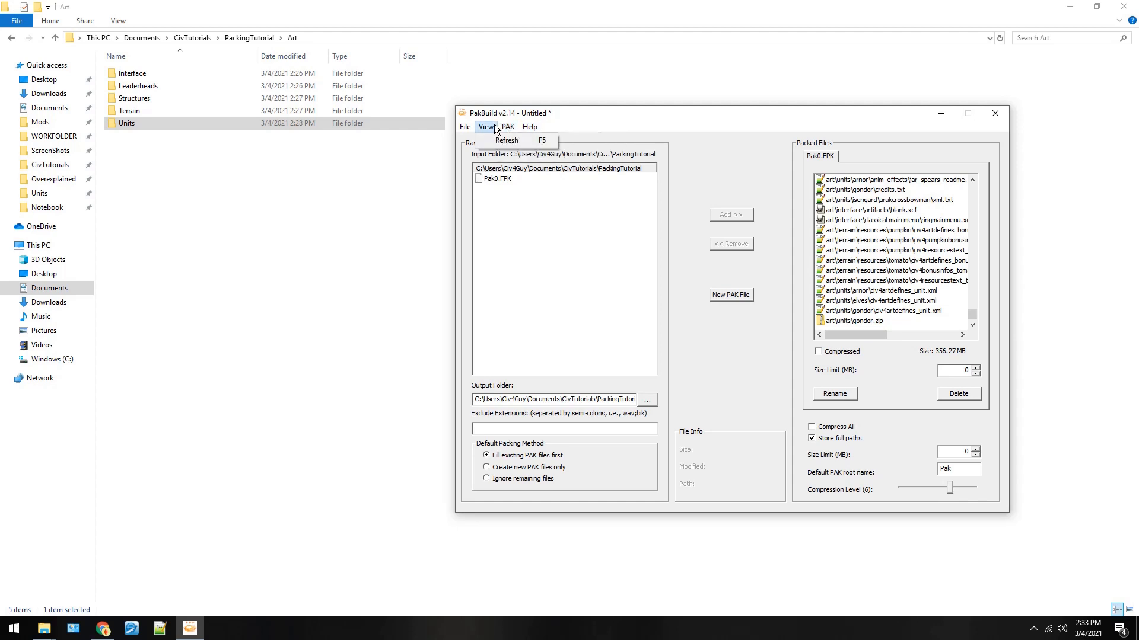
left_click(508, 126)
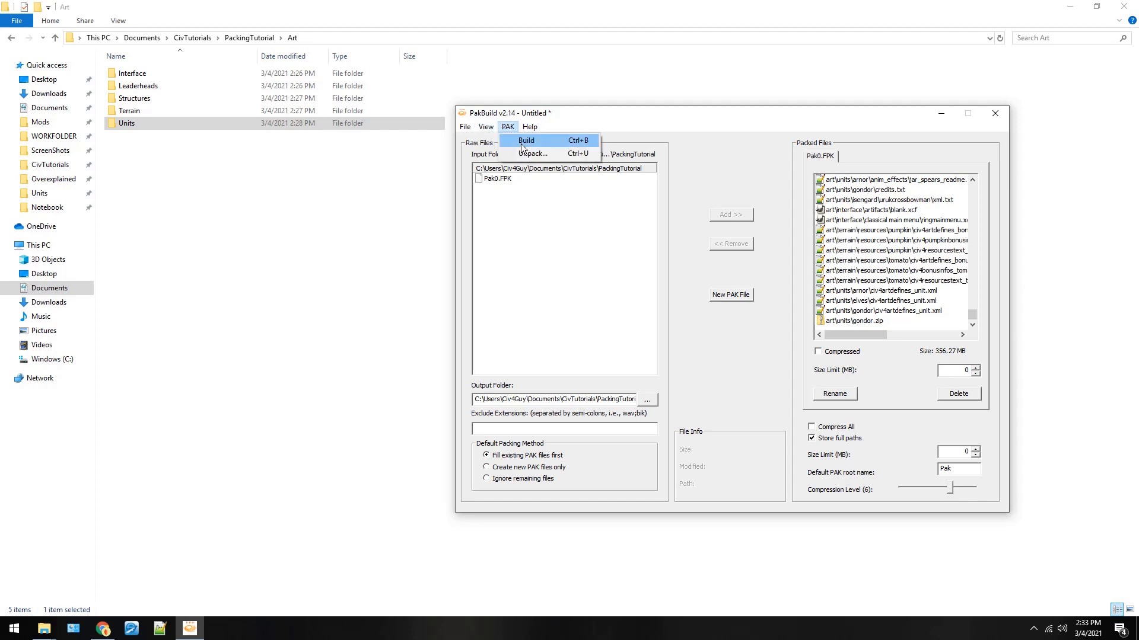
mouse_move(567, 147)
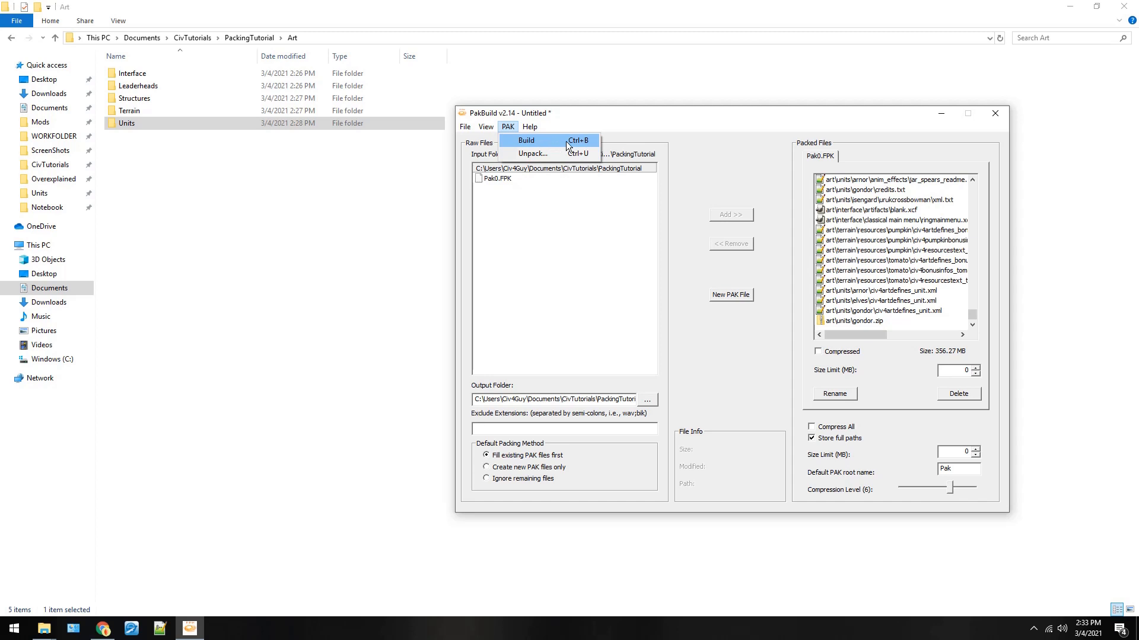
mouse_move(574, 137)
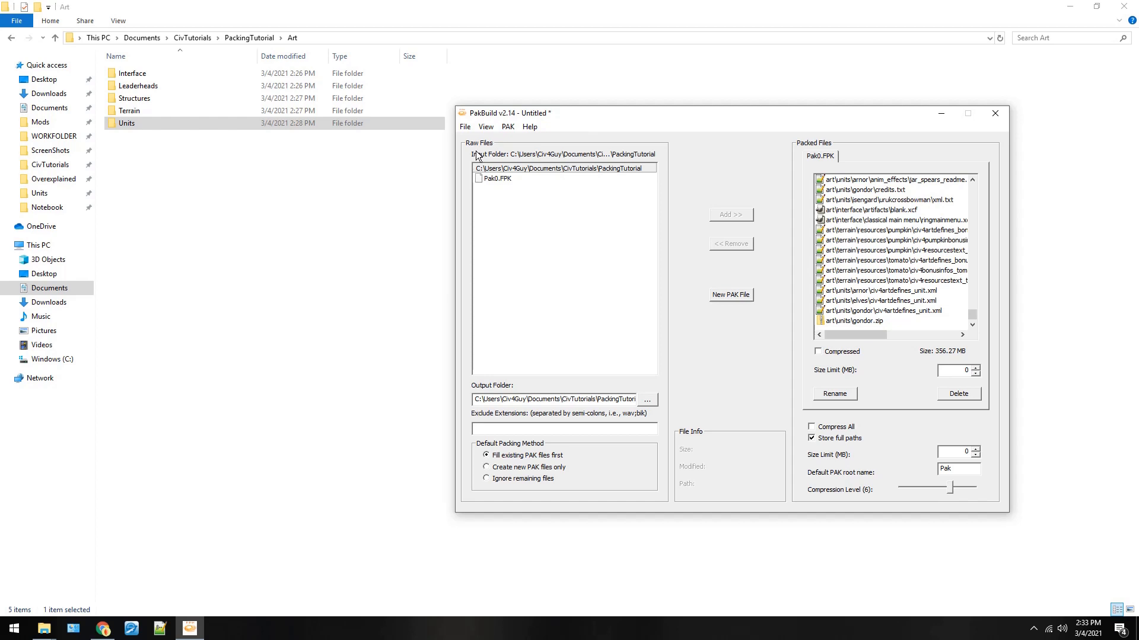
left_click(463, 126)
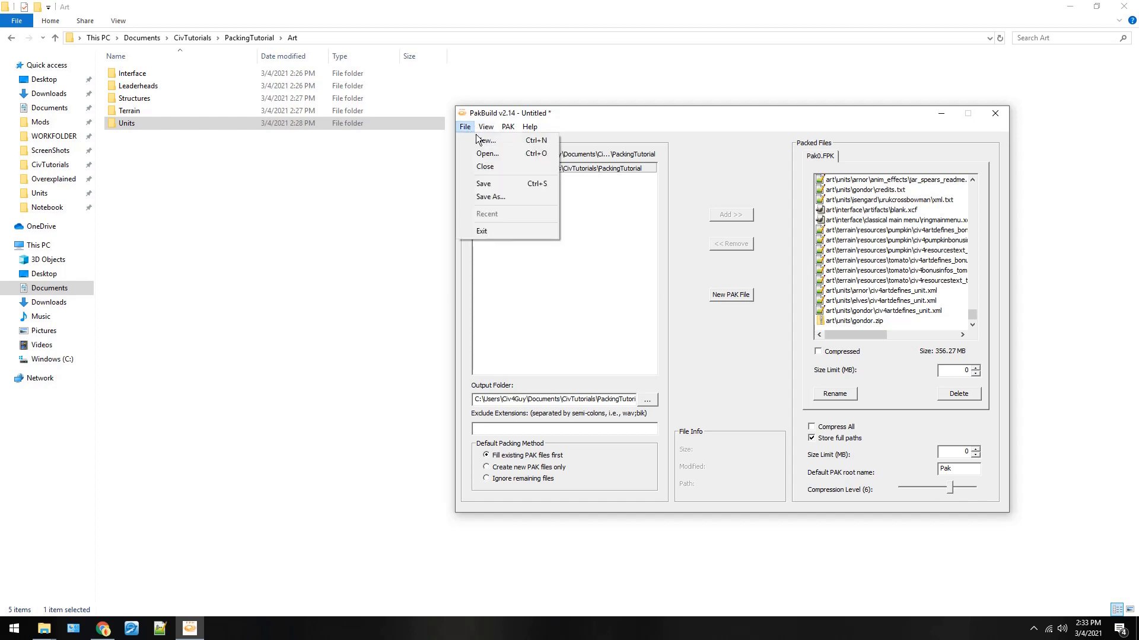
mouse_move(575, 218)
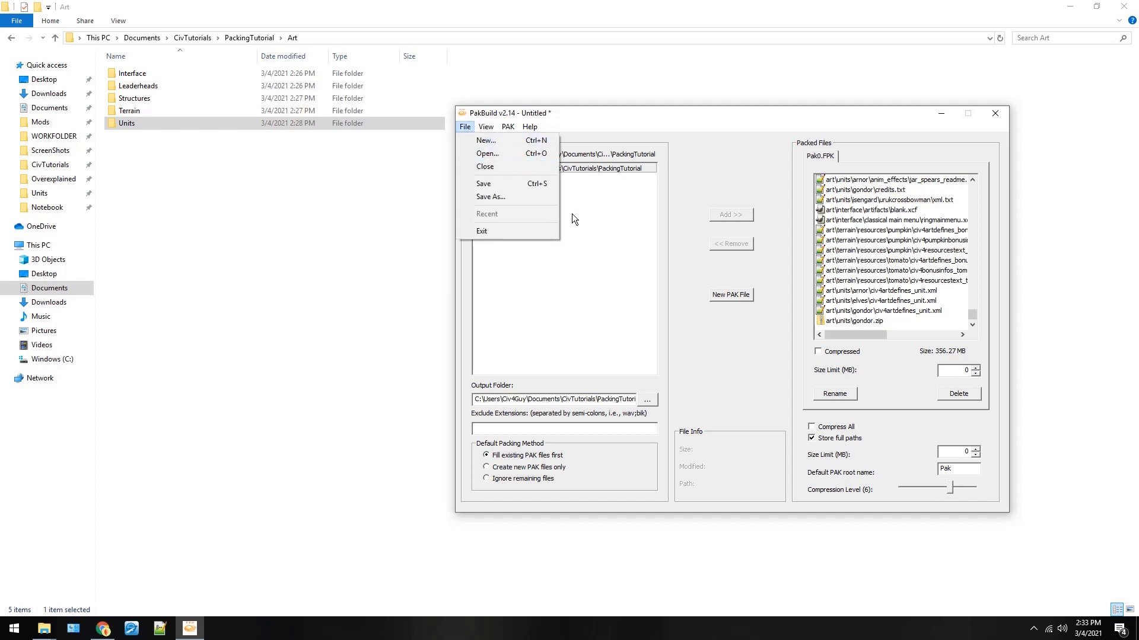